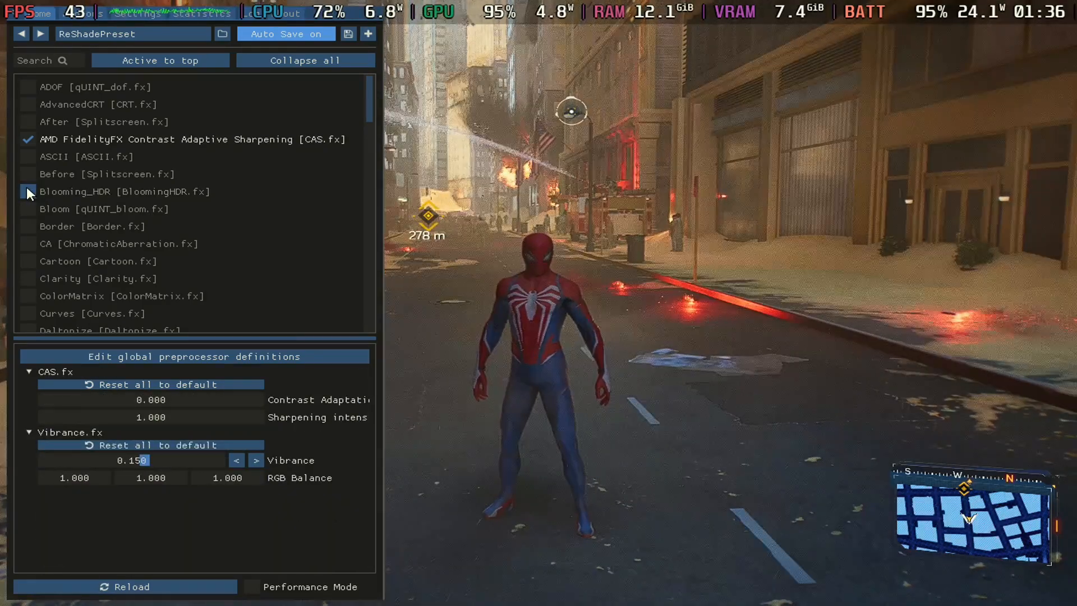
Enable the Blooming_HDR and qUINT Bloom effects in the ReShade list alongside CAS.
click(27, 192)
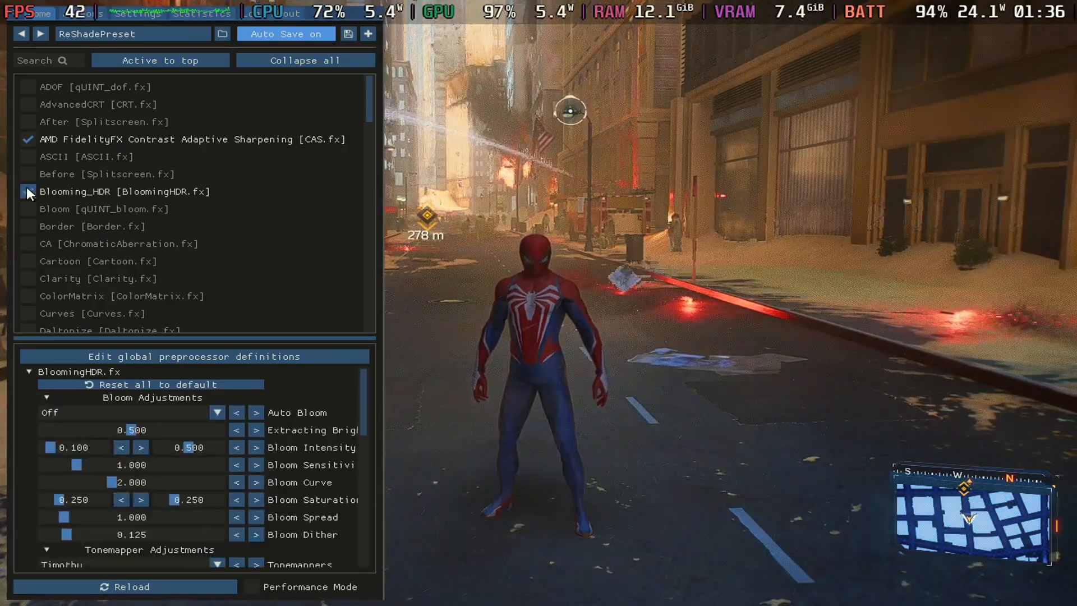
click(28, 192)
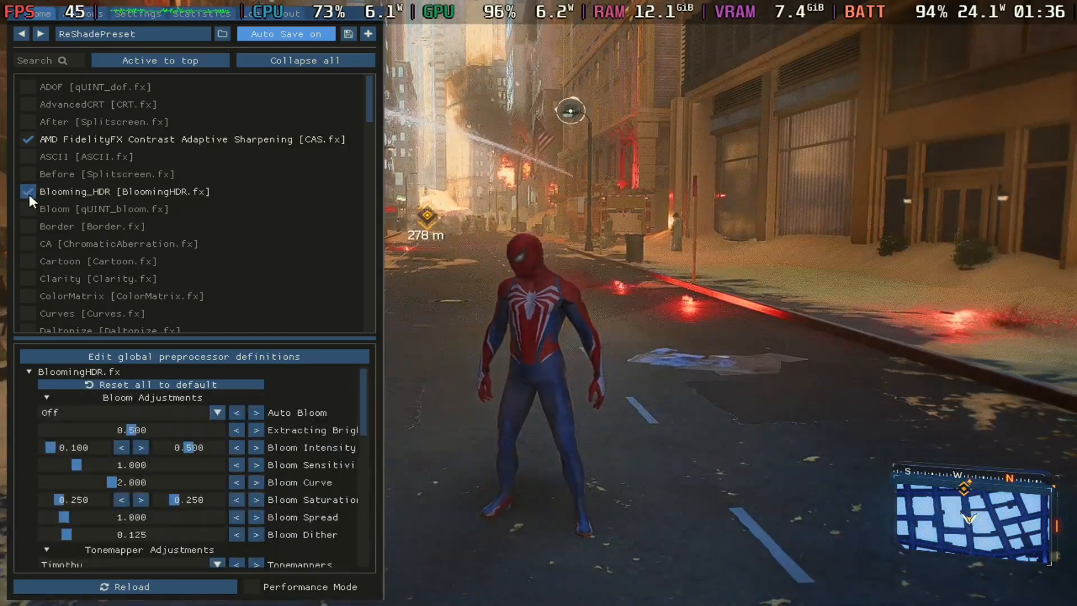
click(28, 209)
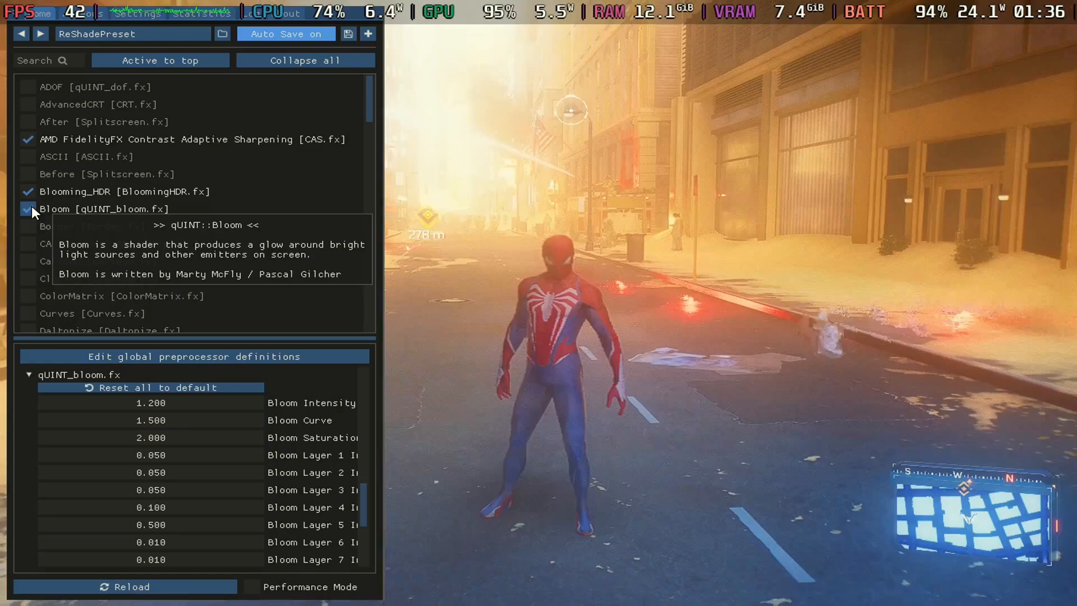
click(27, 208)
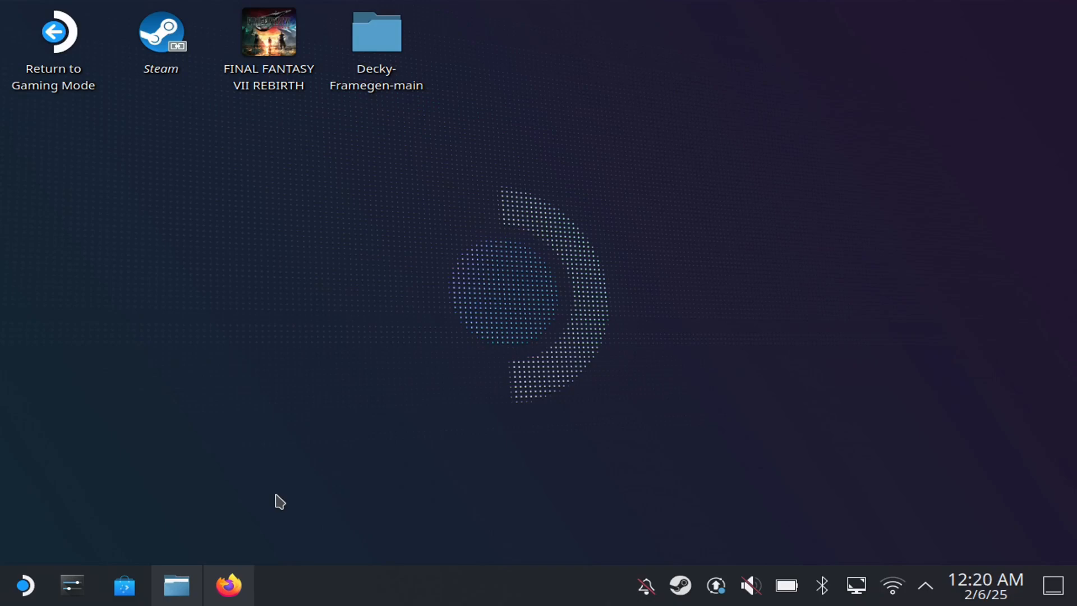
Switch to Firefox and download LetMeReShade-v0.3.zip from the GitHub release assets.
click(228, 585)
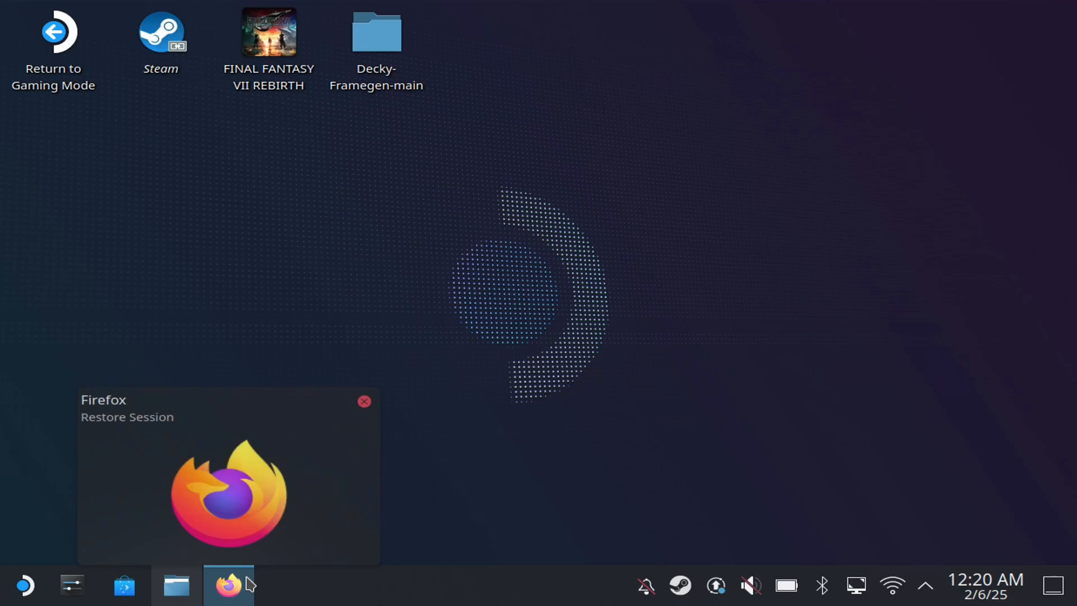
click(228, 584)
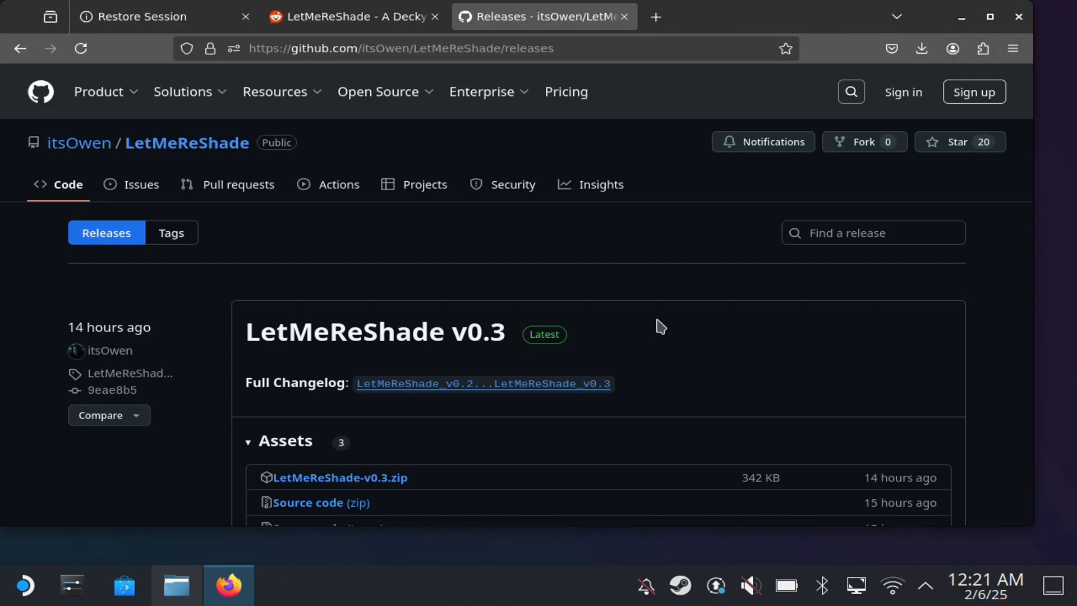
mouse_move(646, 338)
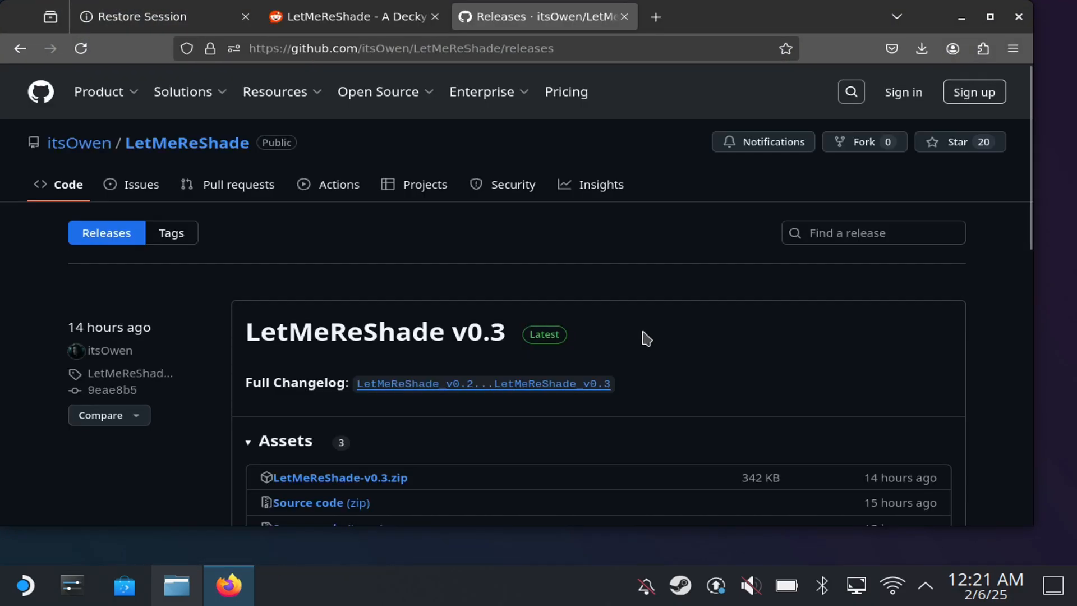
mouse_move(576, 227)
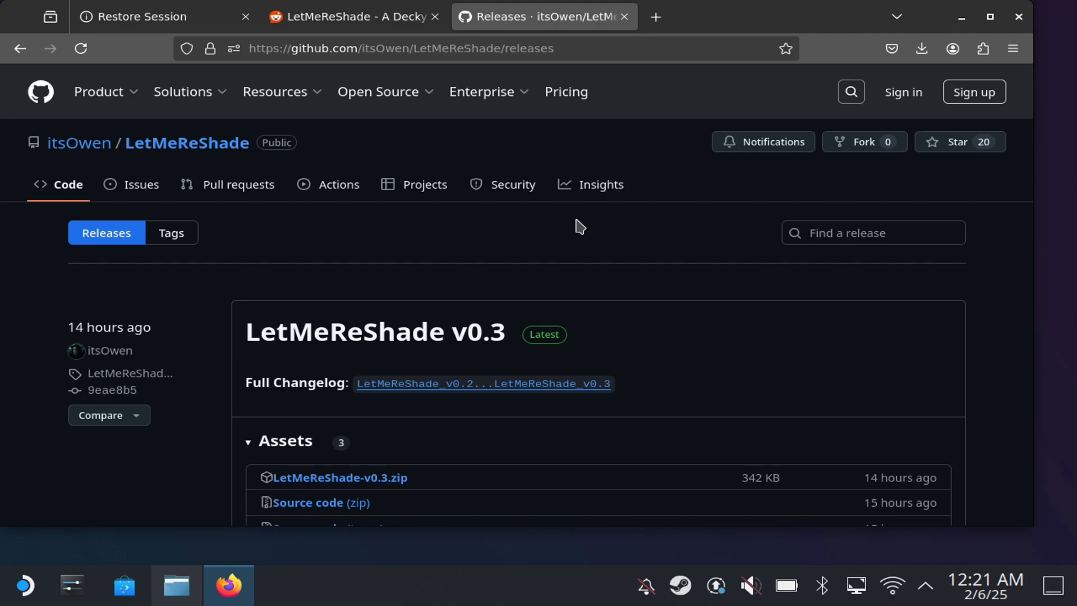
mouse_move(626, 219)
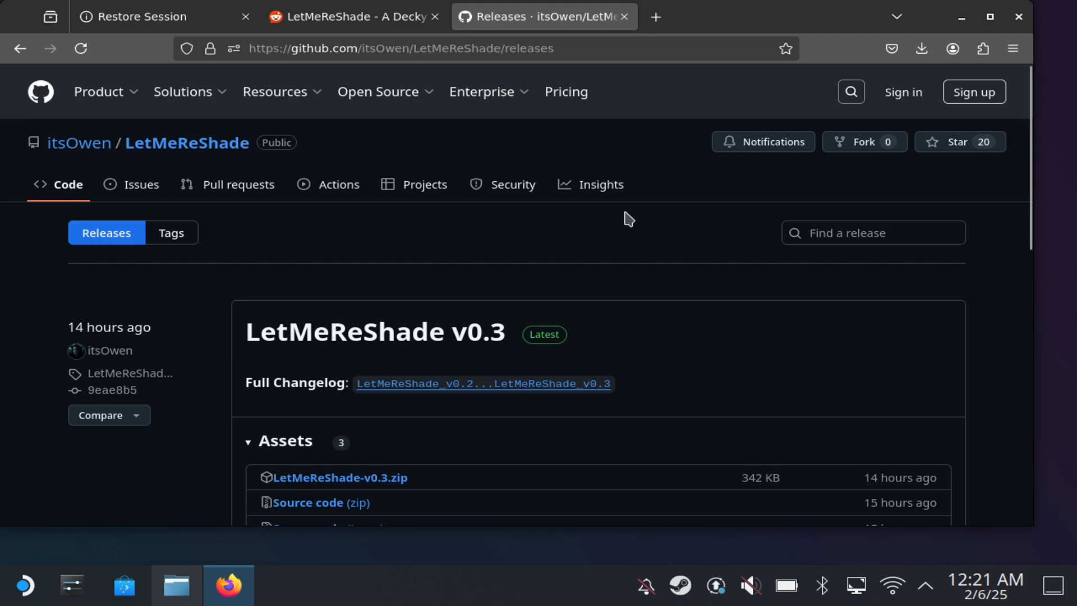
mouse_move(436, 417)
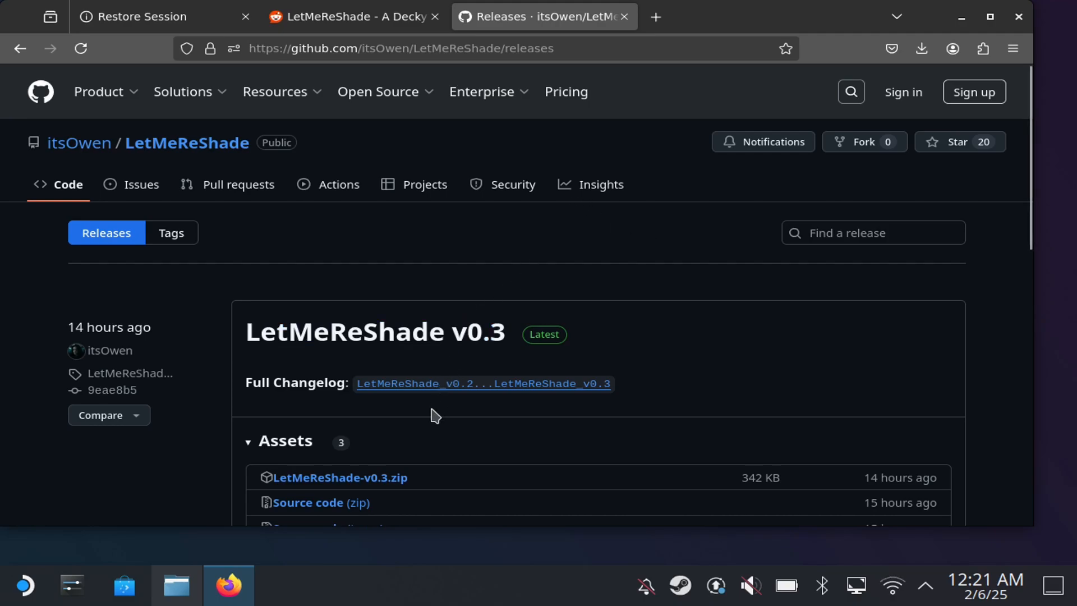
mouse_move(391, 467)
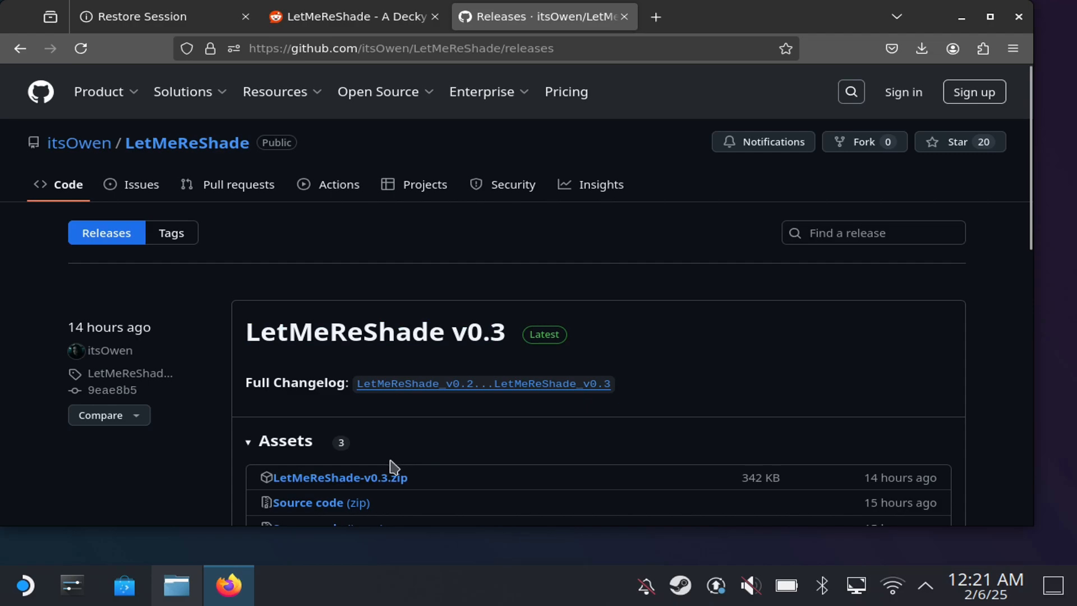
click(338, 478)
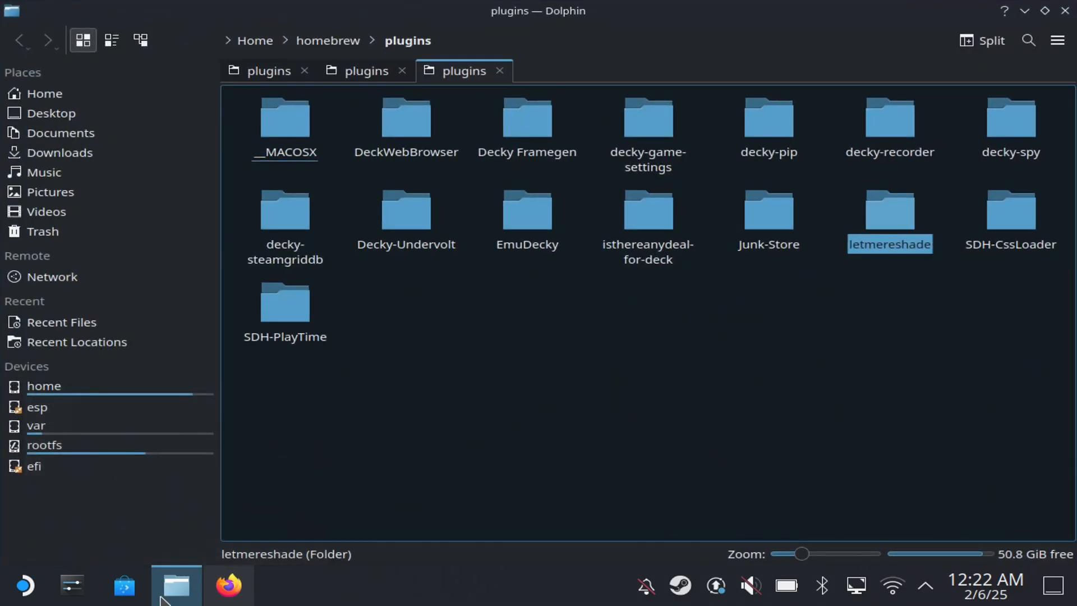
mouse_move(68, 112)
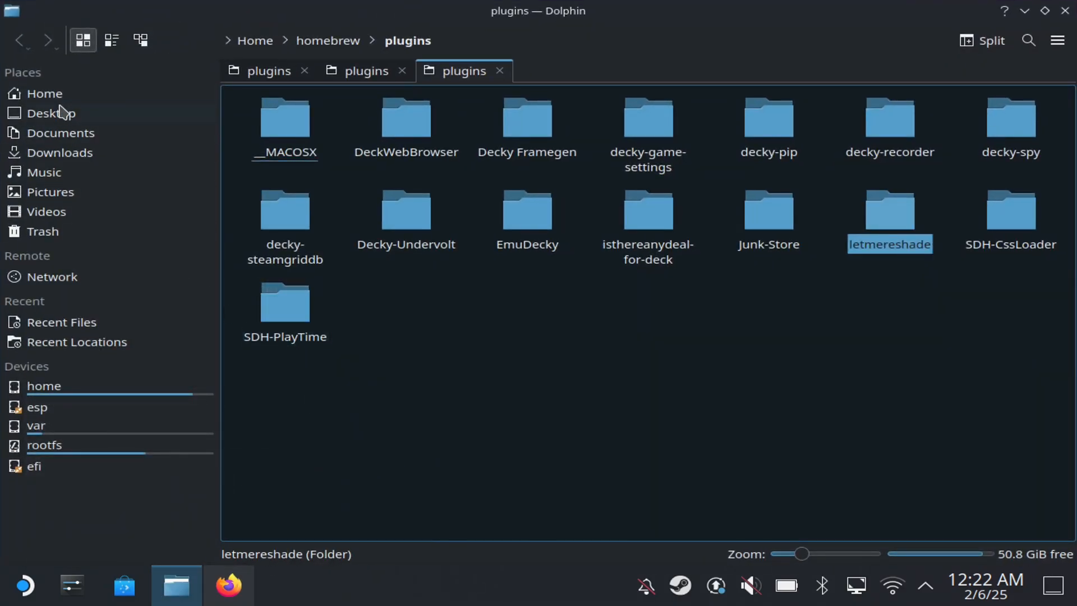
Show the Downloads folder from Dolphin's Places panel.
click(61, 151)
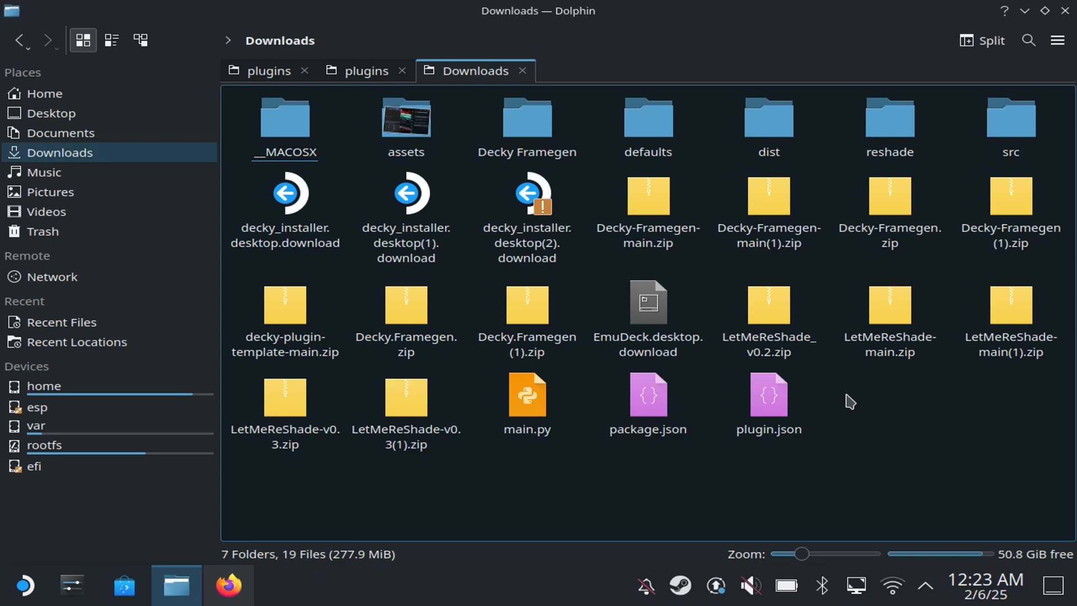
right_click(852, 401)
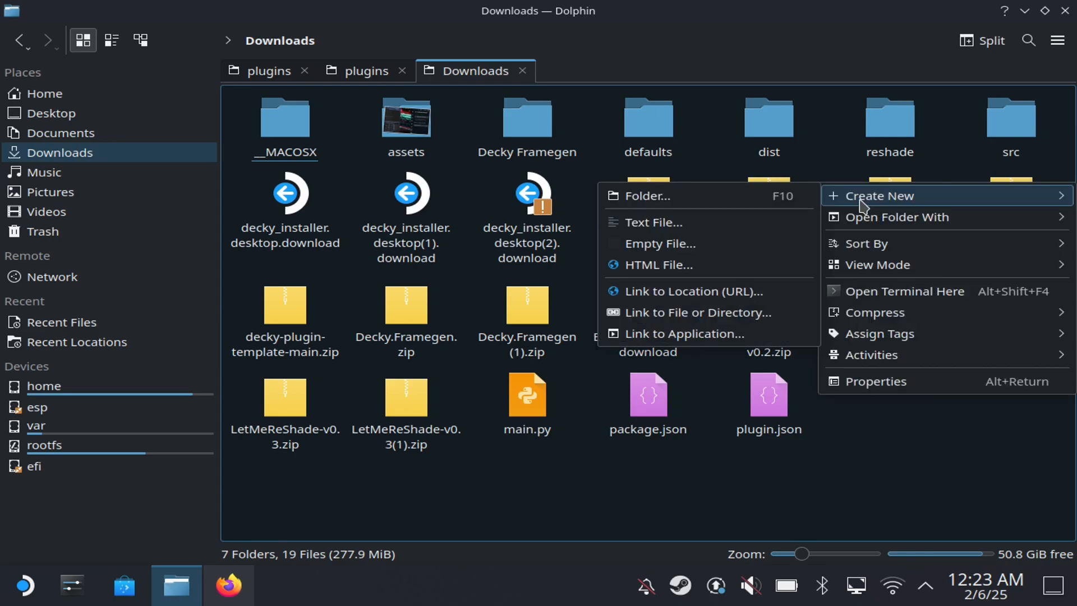
click(646, 195)
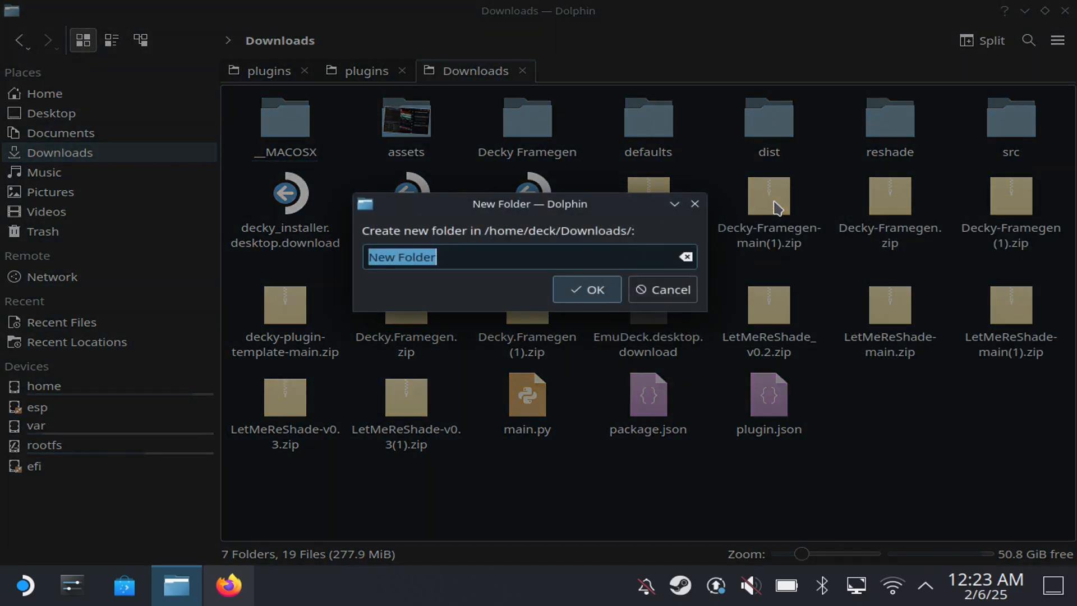
right_click(405, 398)
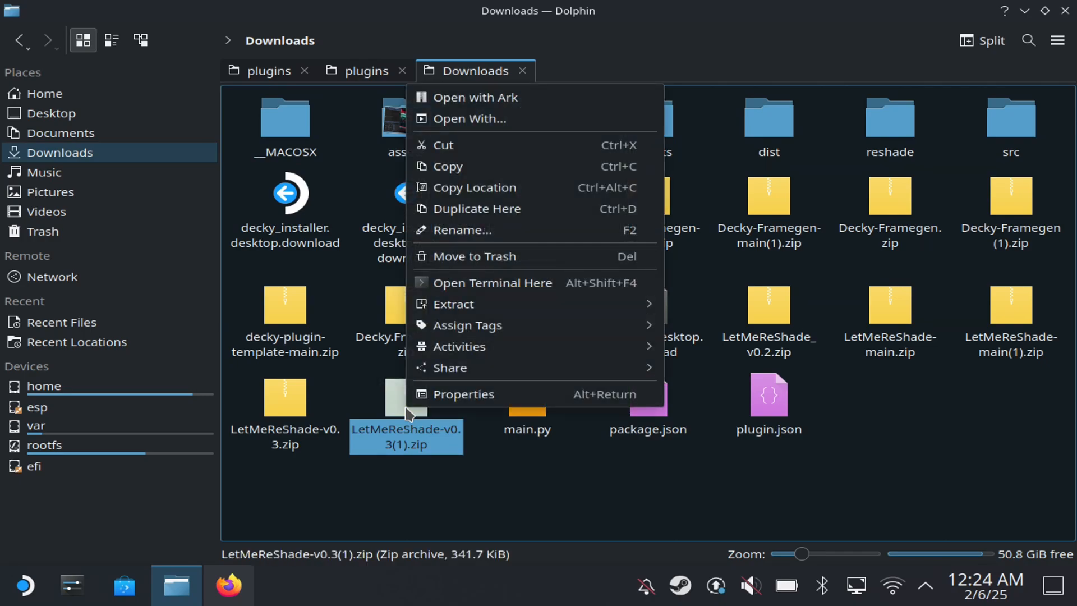
mouse_move(453, 304)
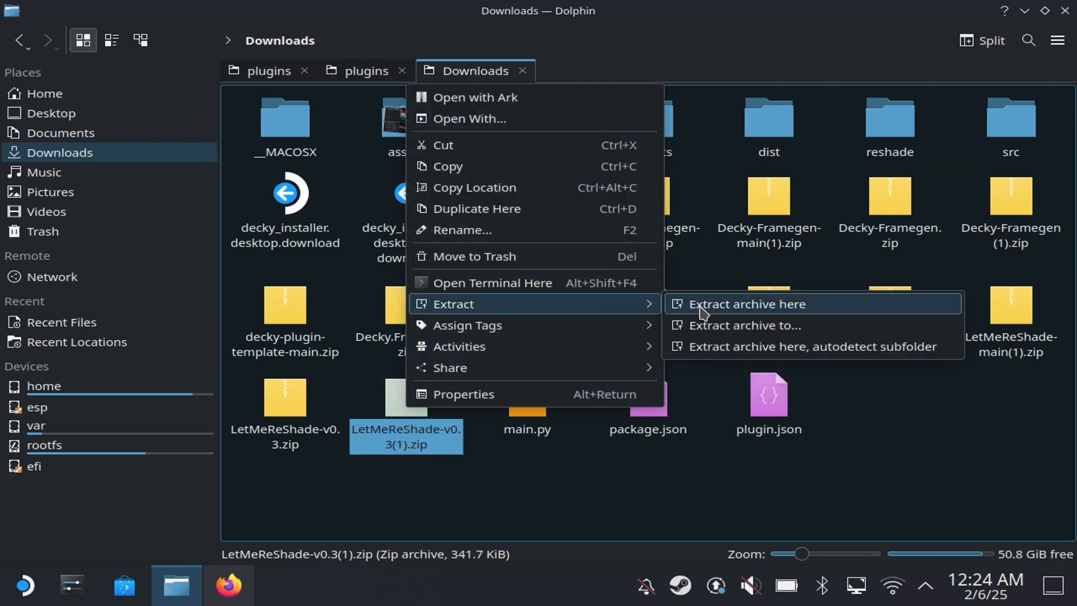
mouse_move(709, 325)
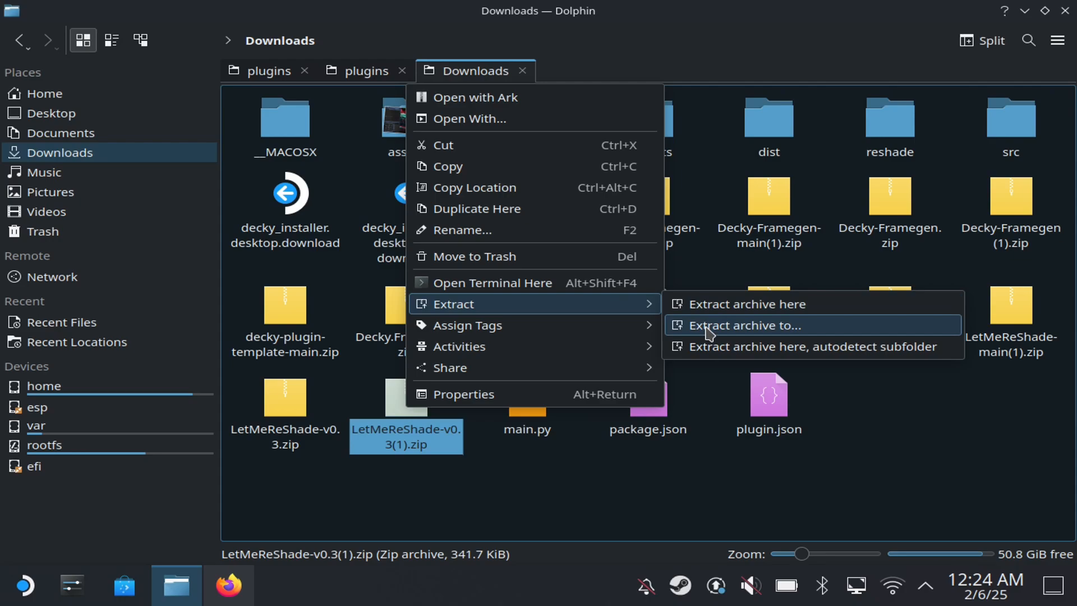
click(763, 326)
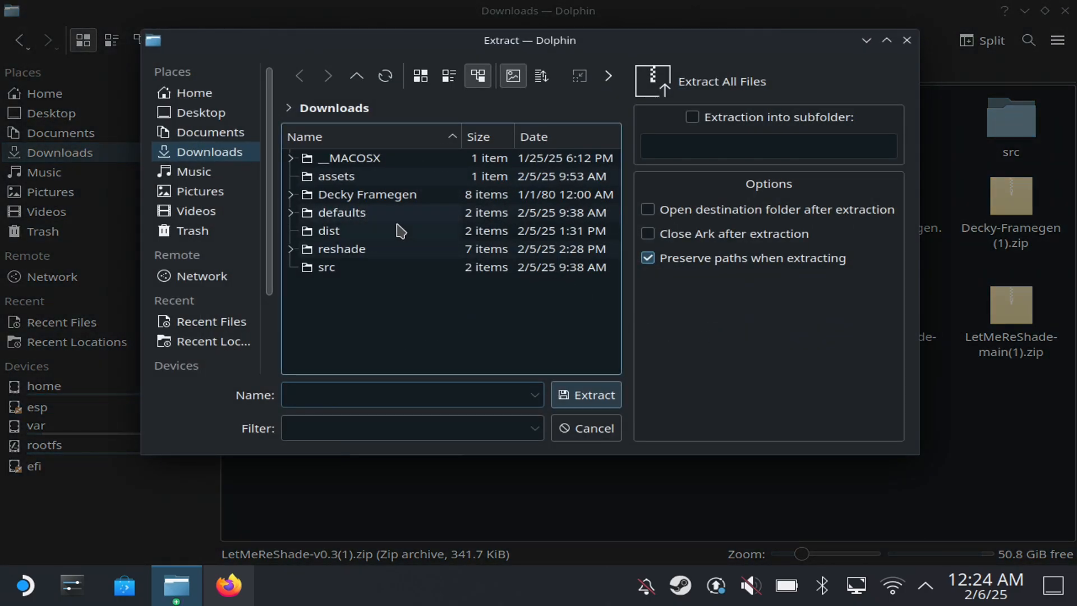
mouse_move(392, 201)
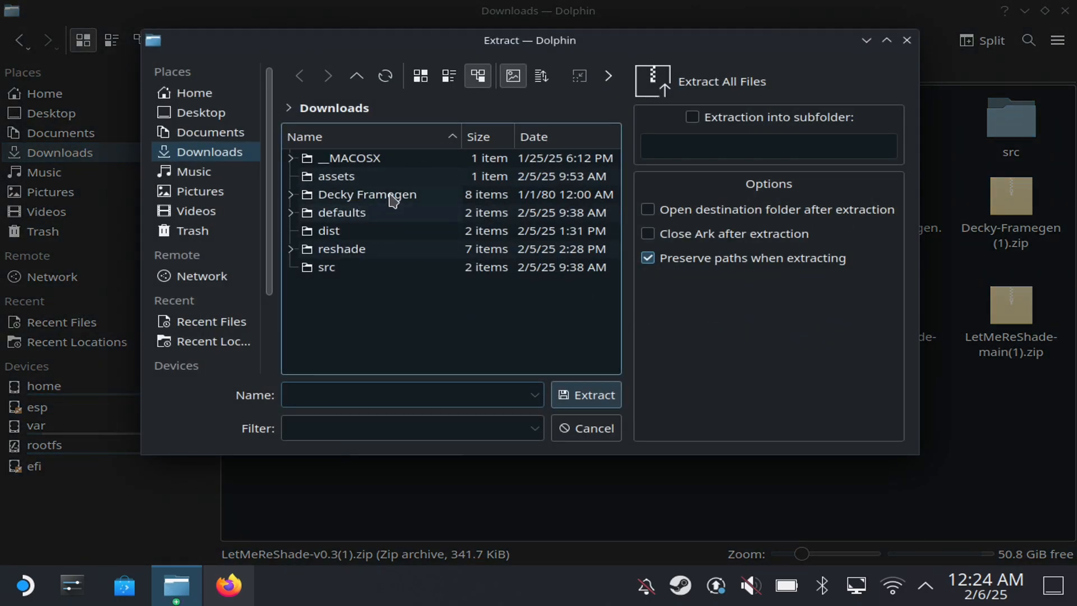
mouse_move(417, 212)
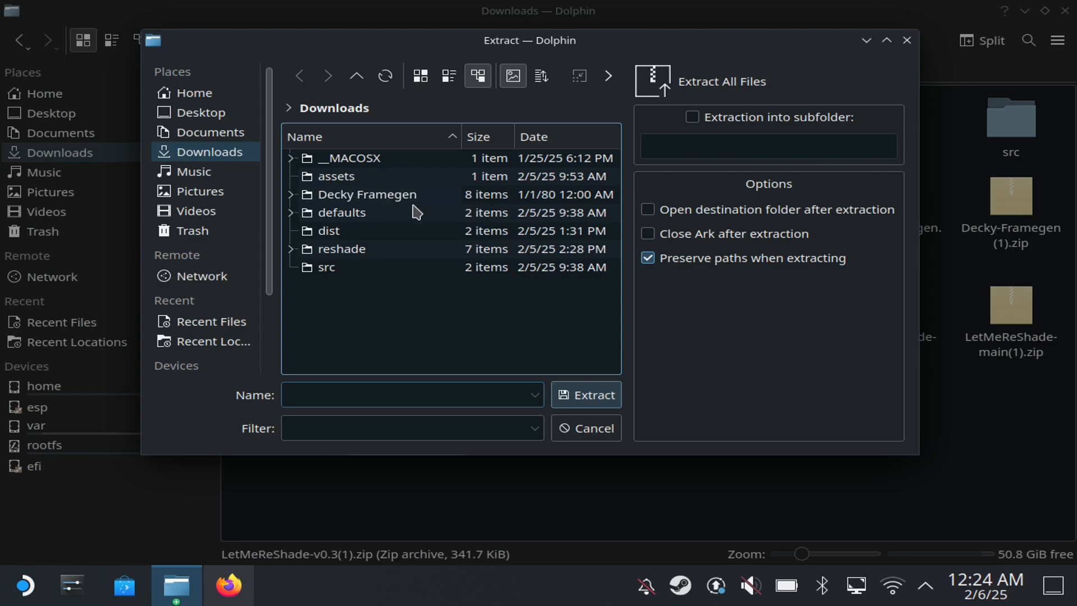
click(341, 212)
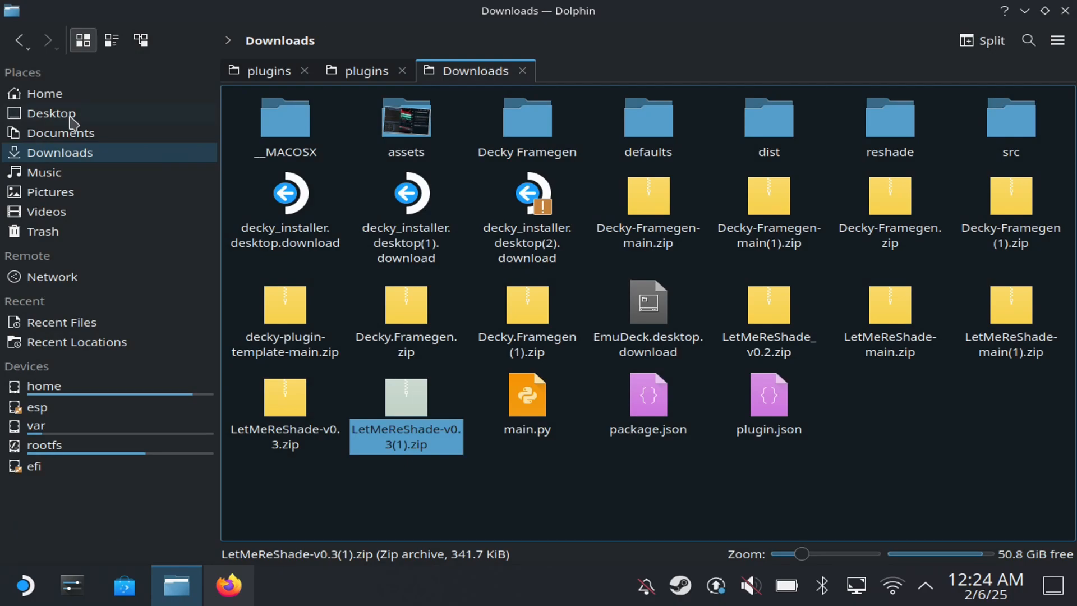
Reach the homebrew plugins folder's Permissions properties.
click(44, 93)
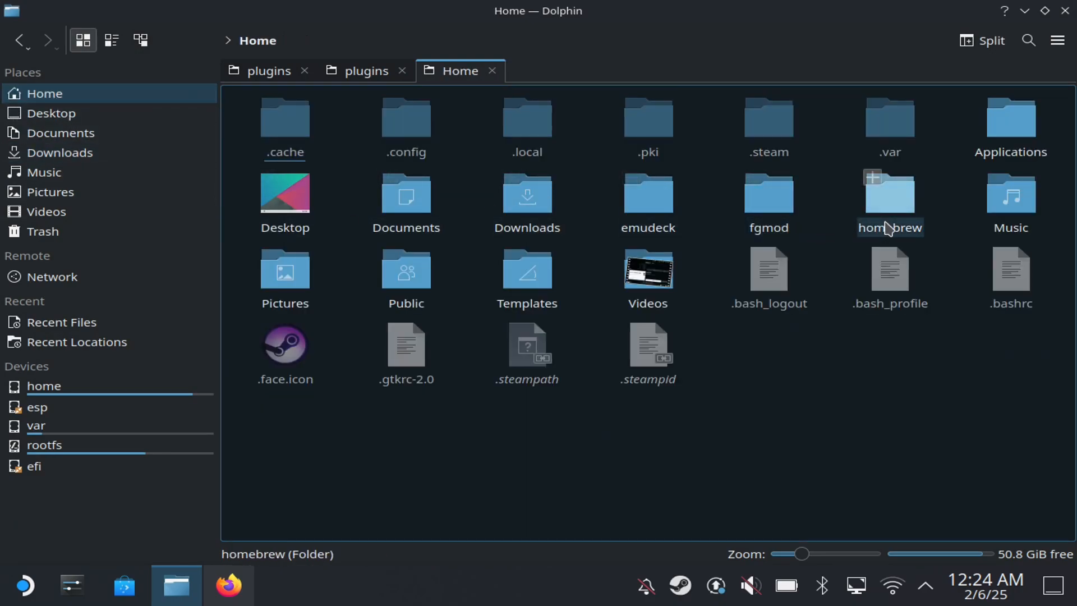
double_click(890, 199)
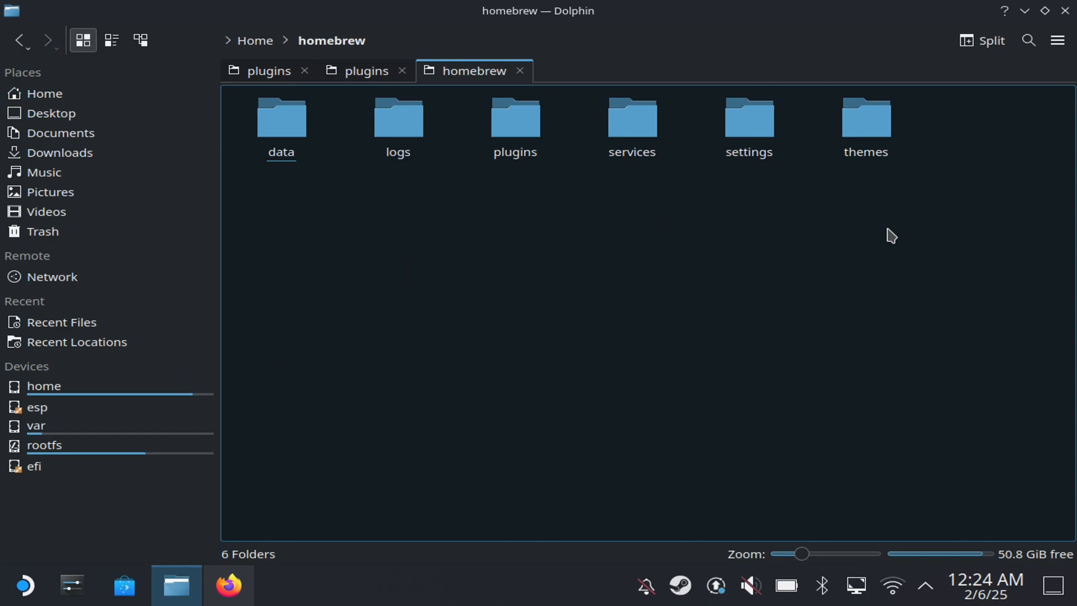
mouse_move(515, 127)
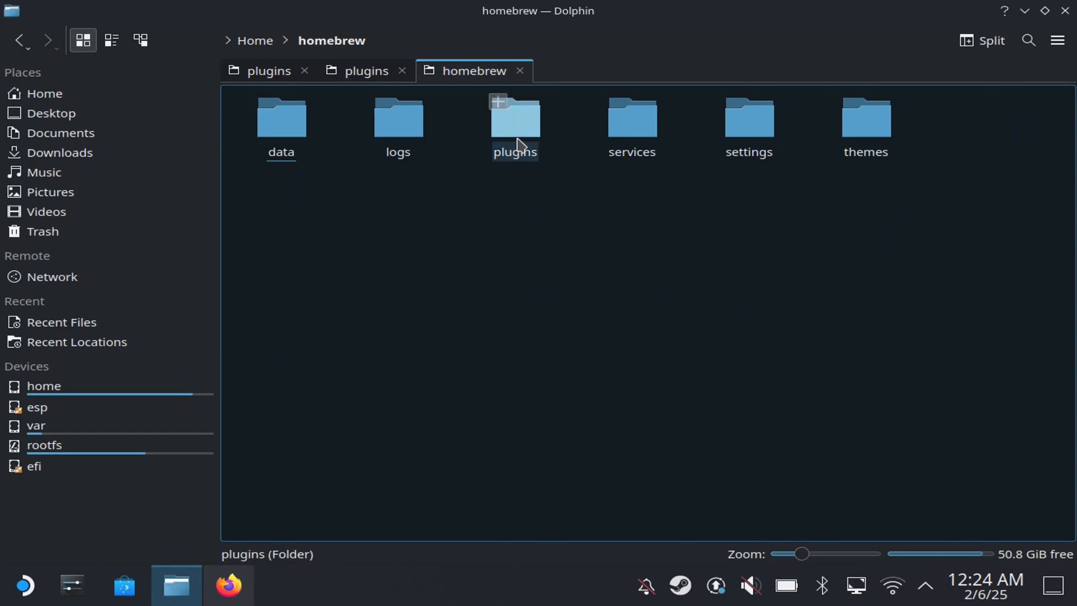
right_click(515, 123)
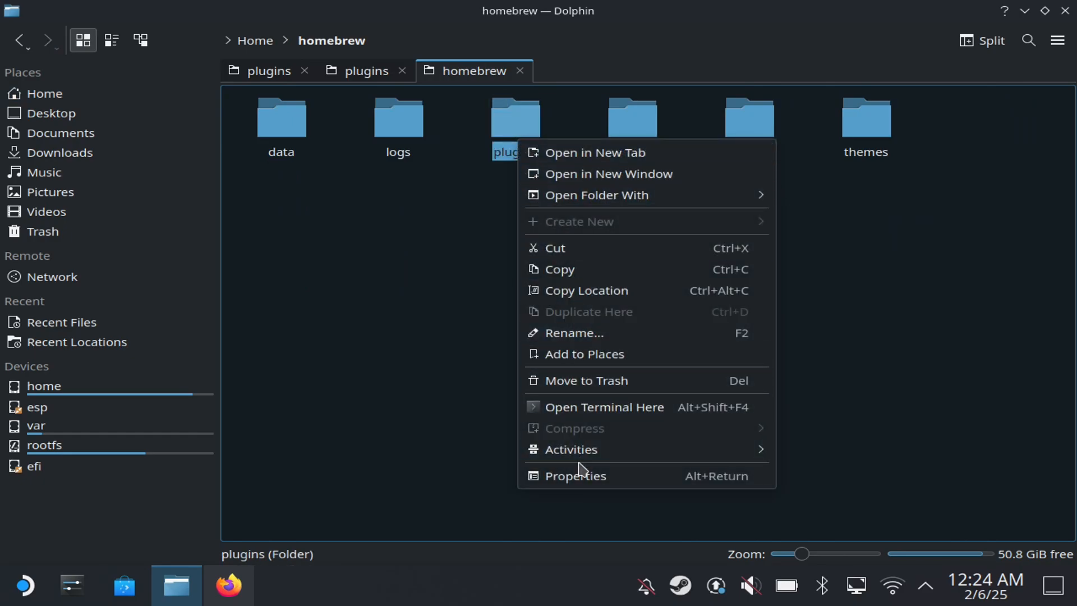
click(576, 476)
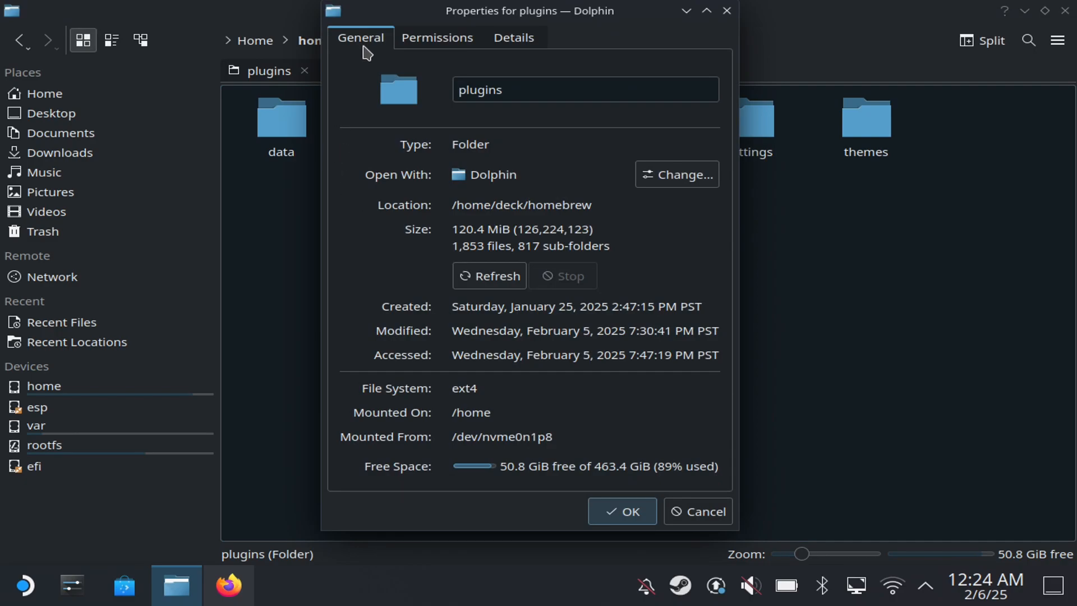
click(436, 37)
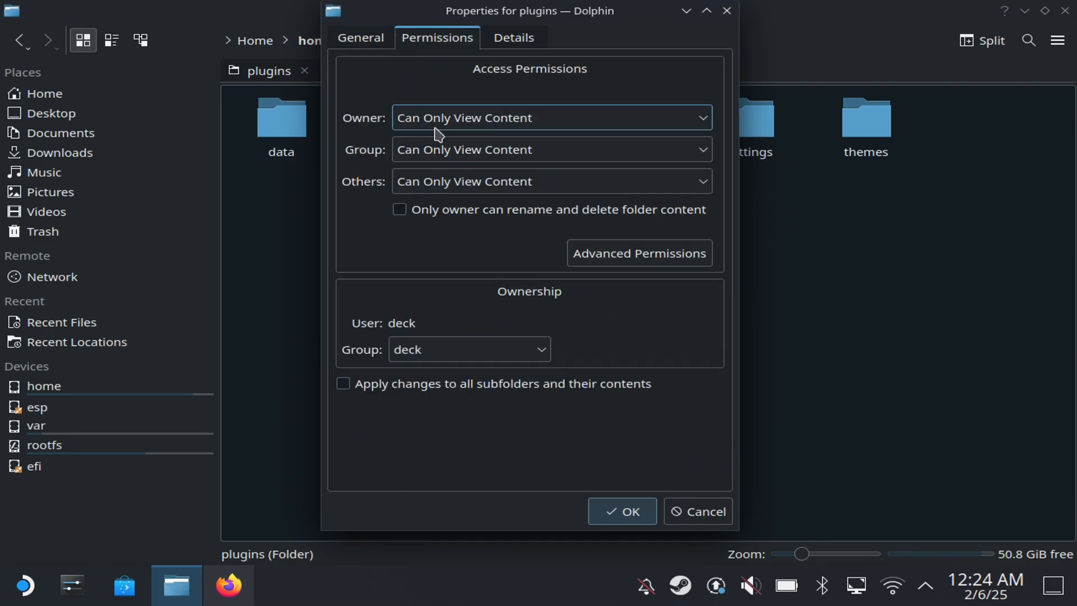
Give owner, group and others Can View & Modify Content on the plugins folder.
click(551, 118)
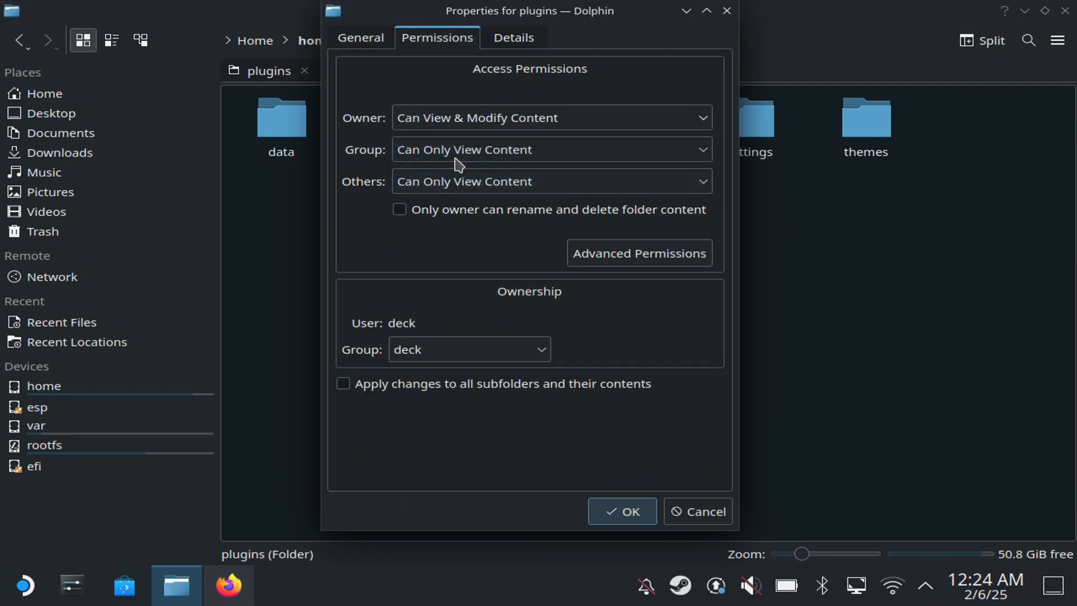
click(552, 150)
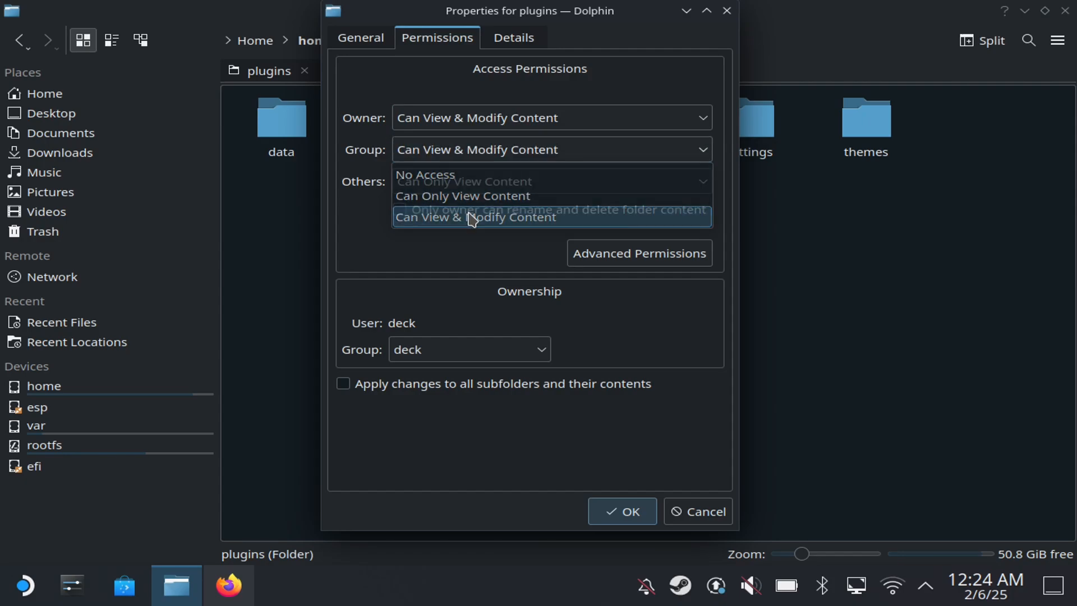
click(463, 195)
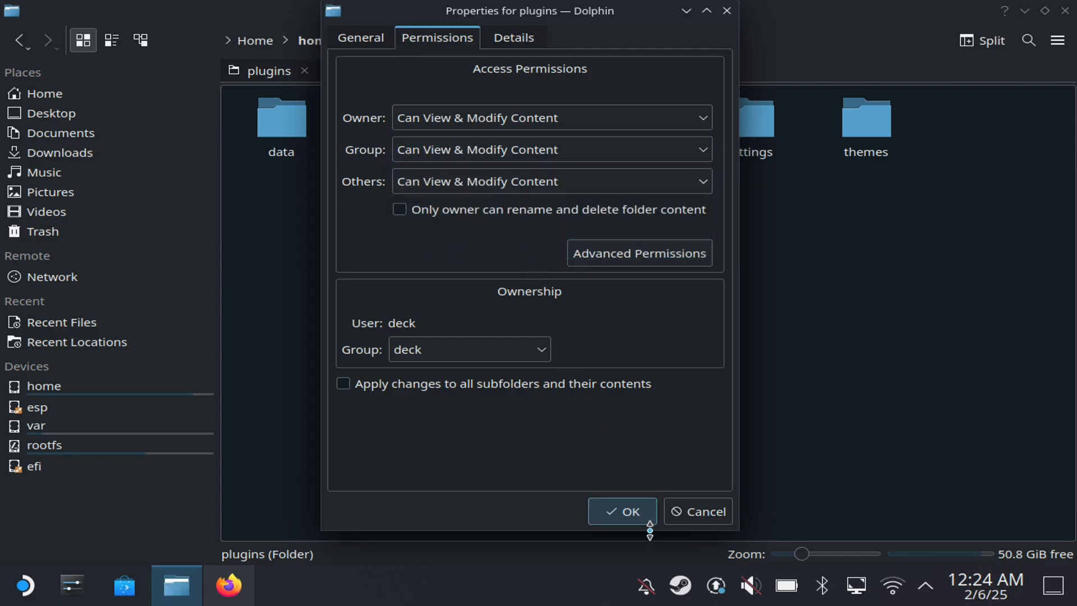
click(621, 512)
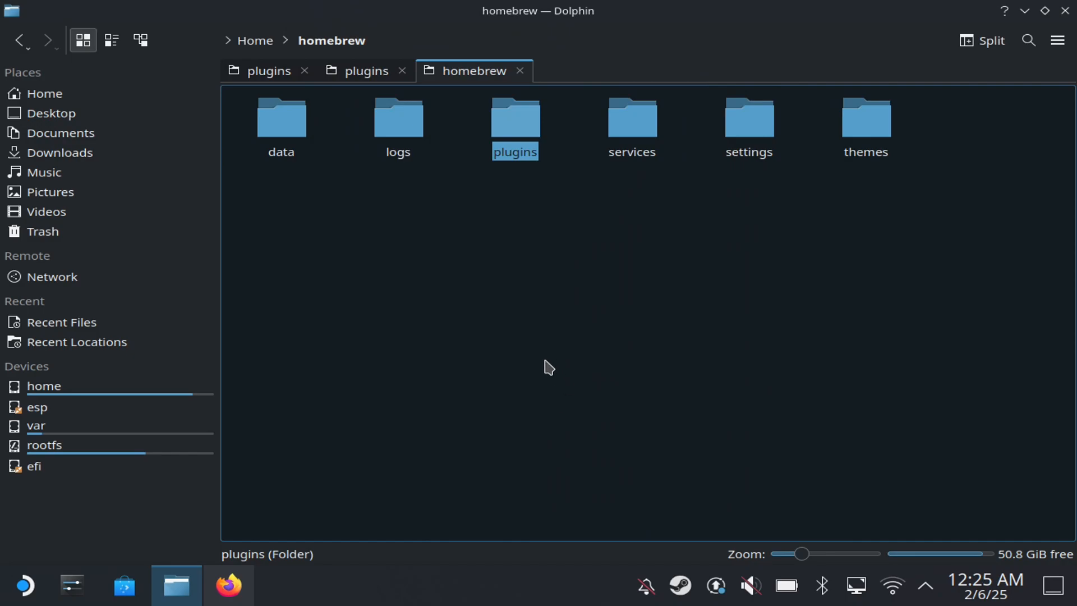
Enter the plugins folder and confirm letmereshade is listed among the plugins.
double_click(515, 120)
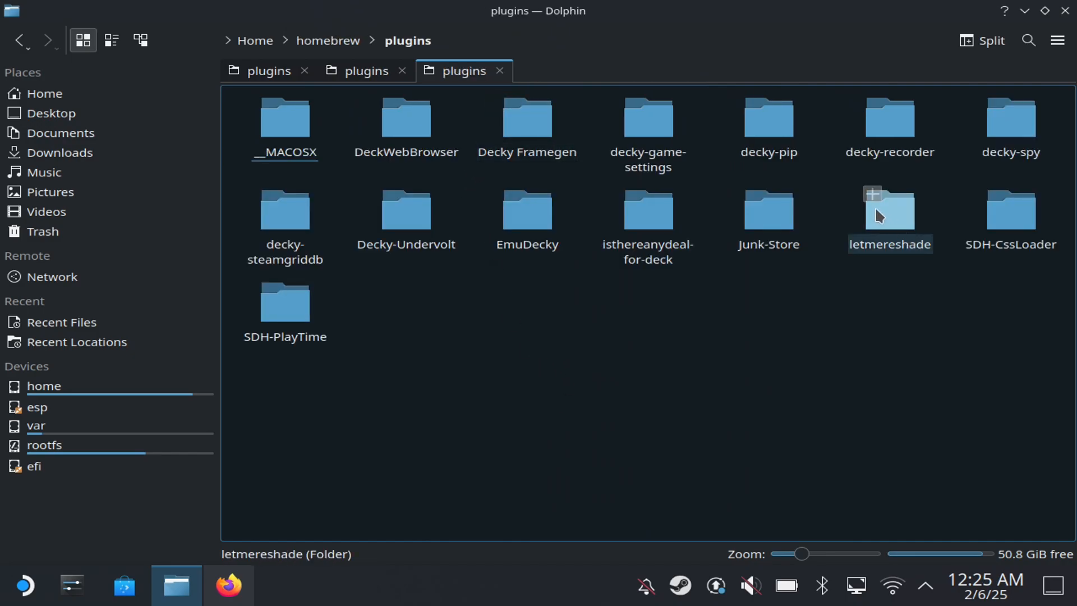
click(429, 396)
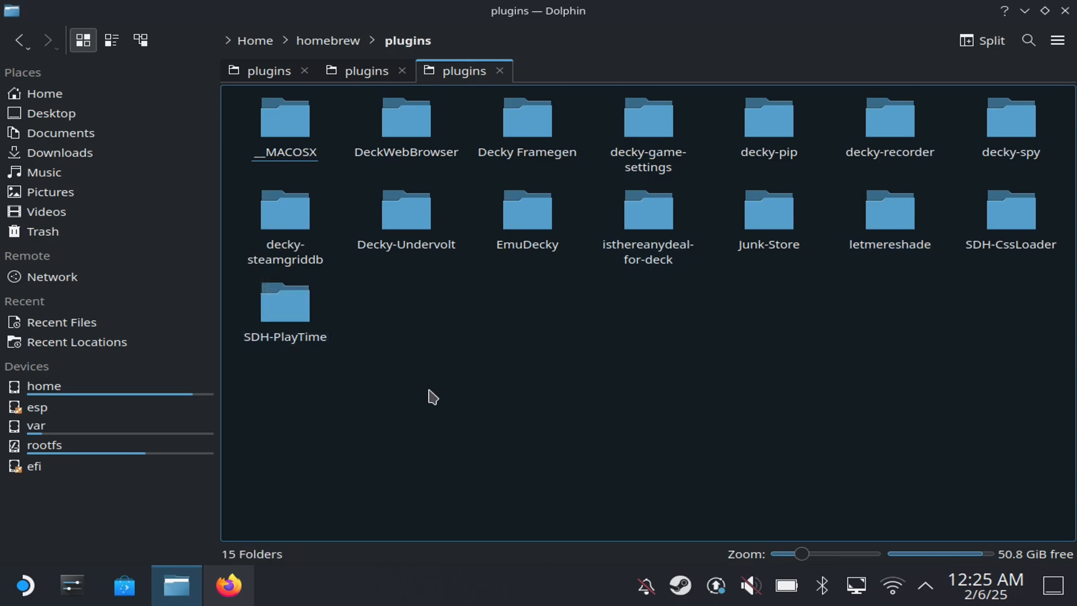
mouse_move(815, 270)
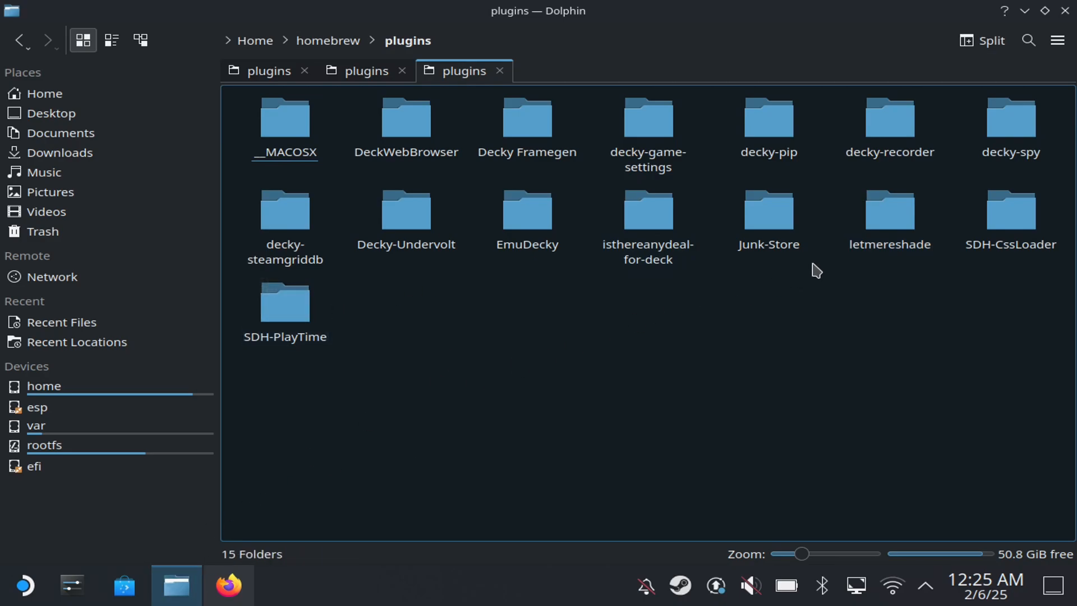
click(889, 210)
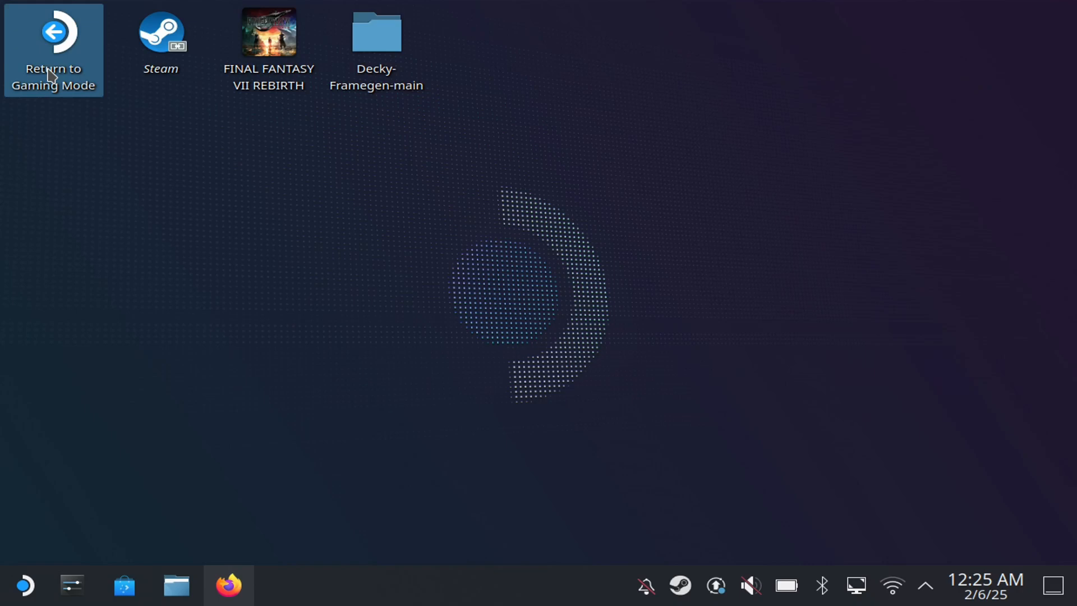
Return to Gaming Mode via the desktop shortcut.
double_click(53, 49)
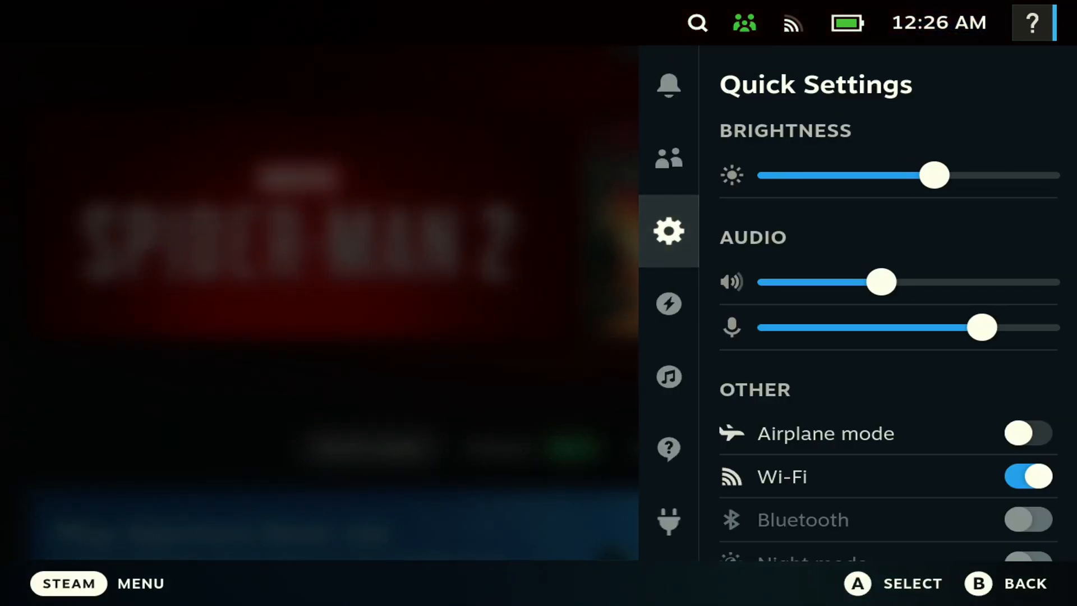
In LetMeReShade, install ReShade for Marvel's Spider-Man 2, then return home.
click(669, 520)
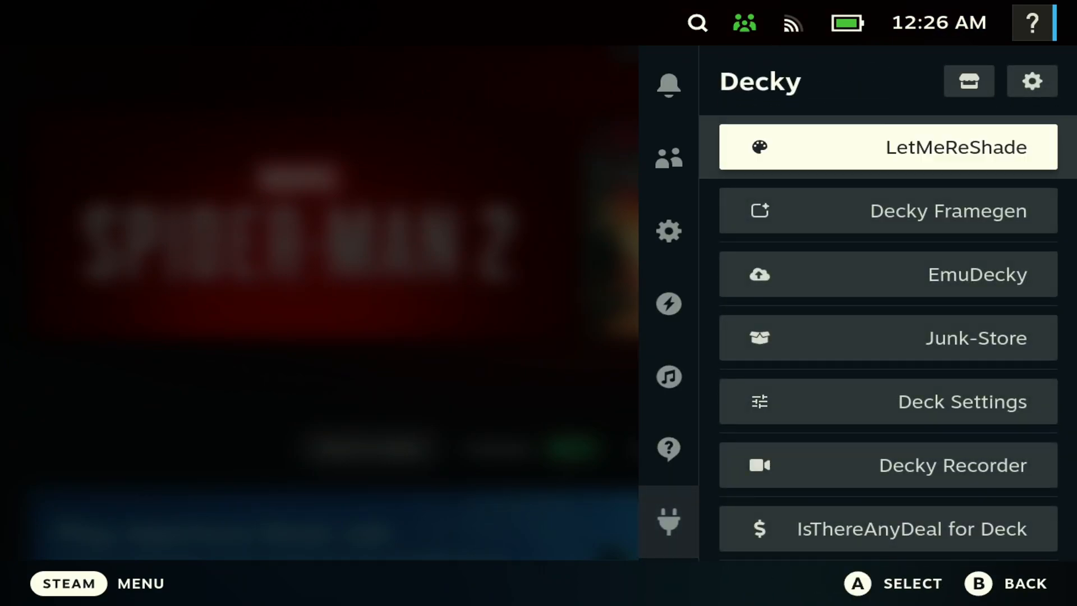
click(886, 145)
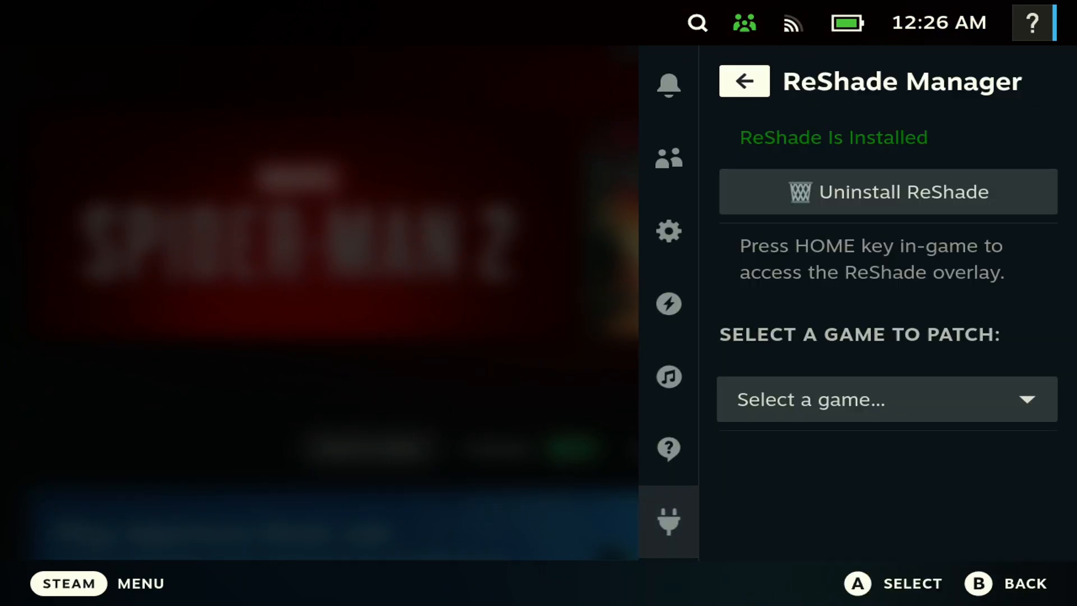
mouse_move(886, 192)
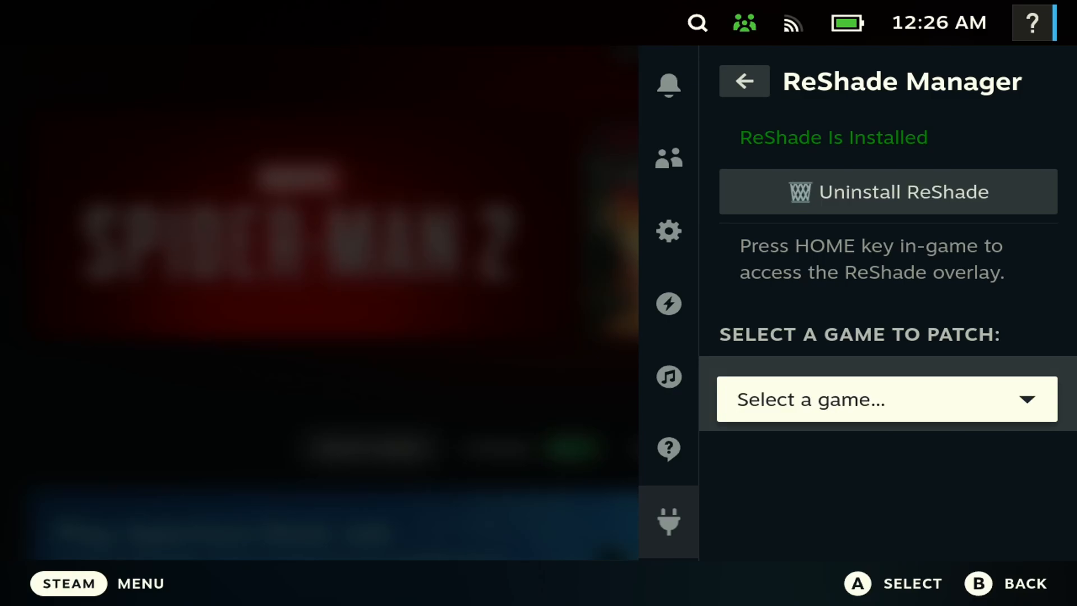
click(885, 399)
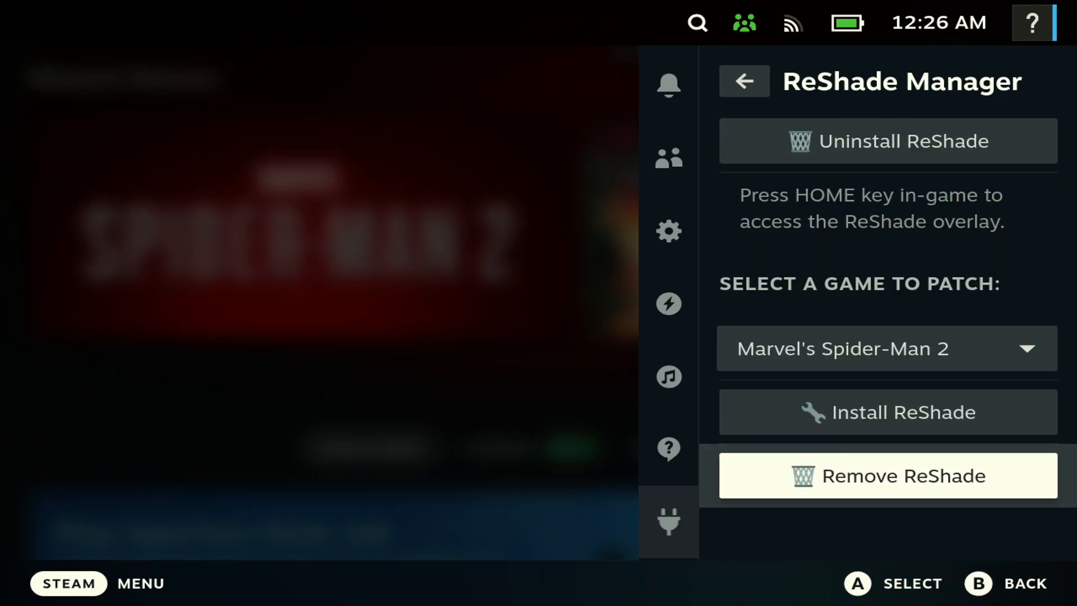
click(886, 412)
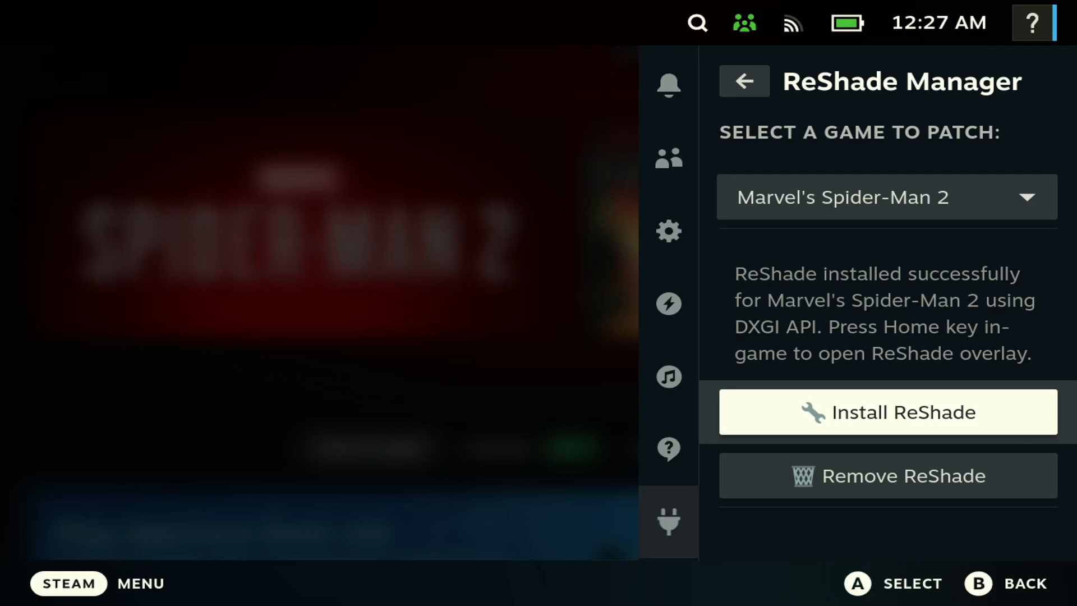
click(743, 81)
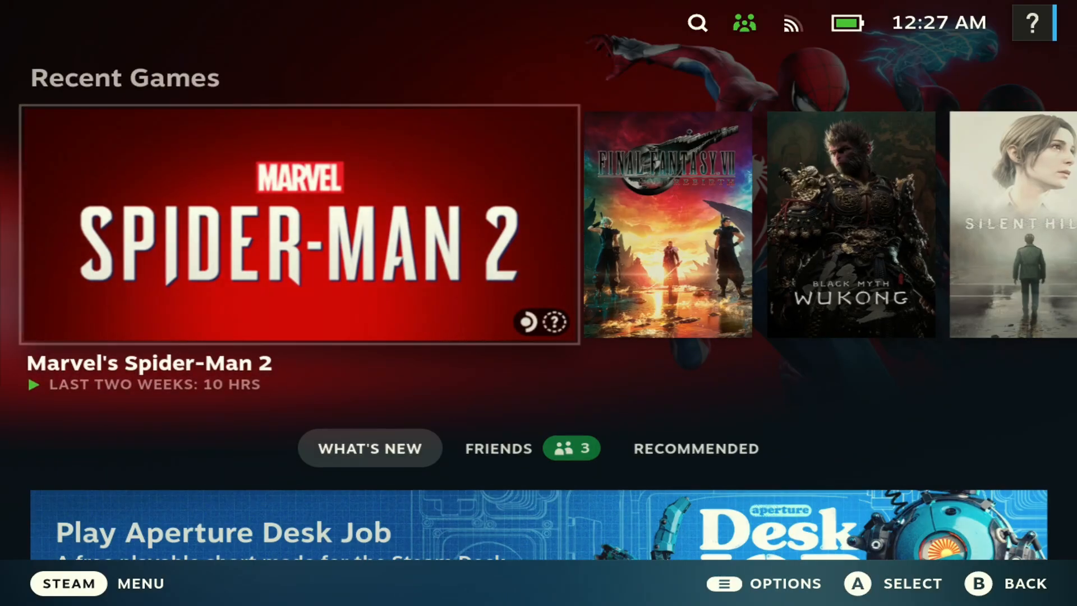
Reach the L4 back-grip command in Spider-Man 2's controller settings.
click(298, 224)
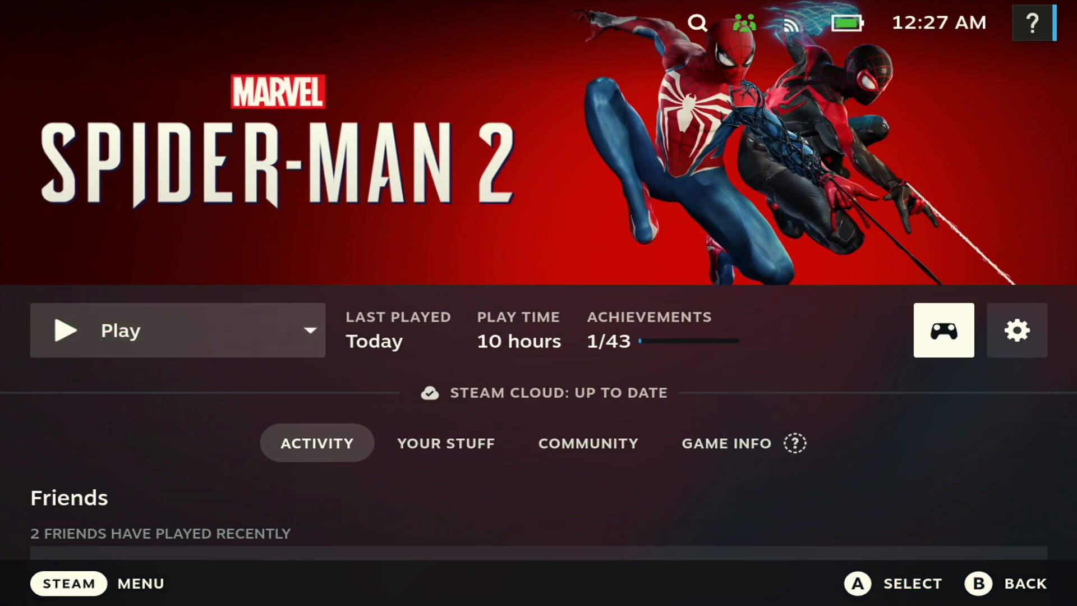
click(943, 329)
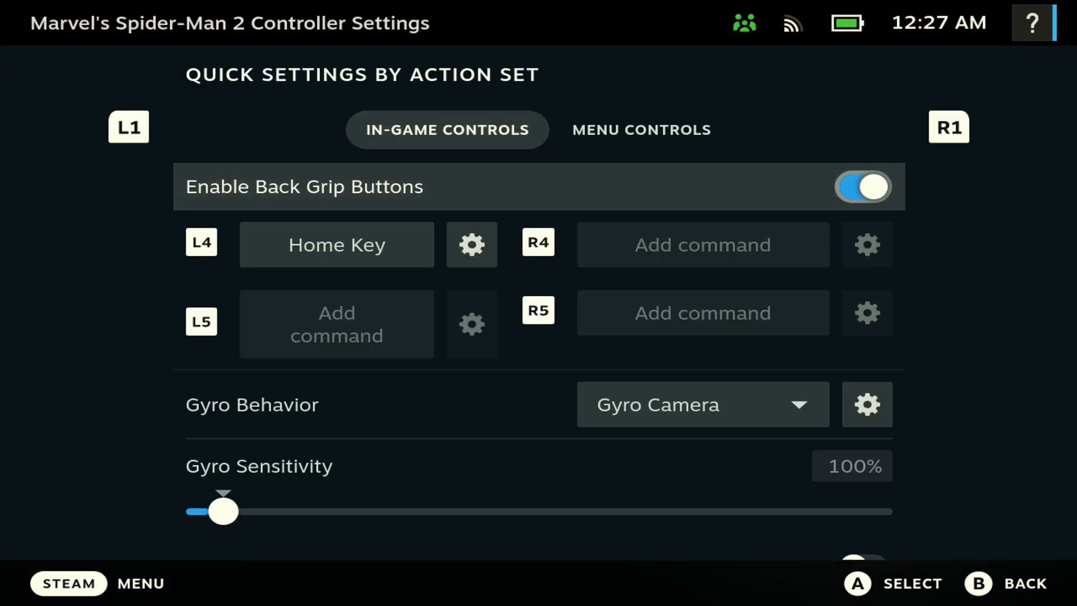
click(335, 243)
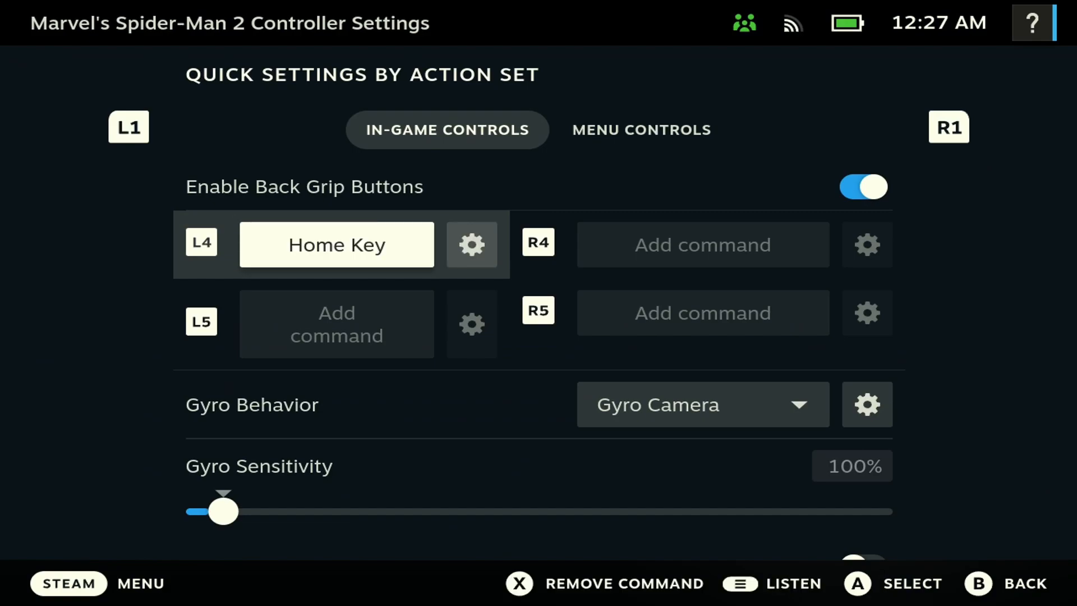
click(335, 243)
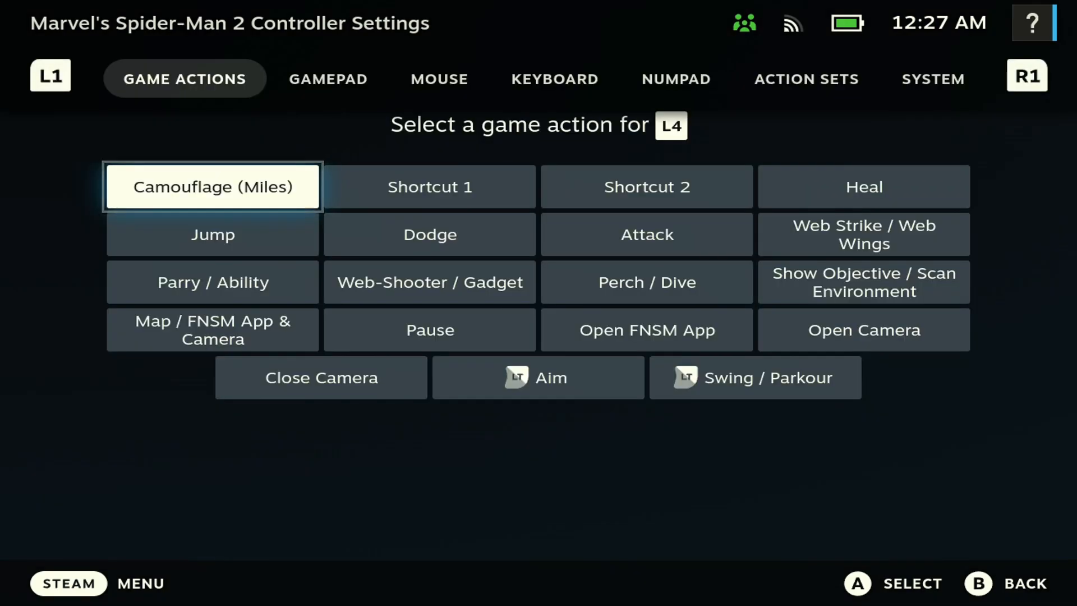
Assign the Home keyboard key as the L4 command.
click(555, 79)
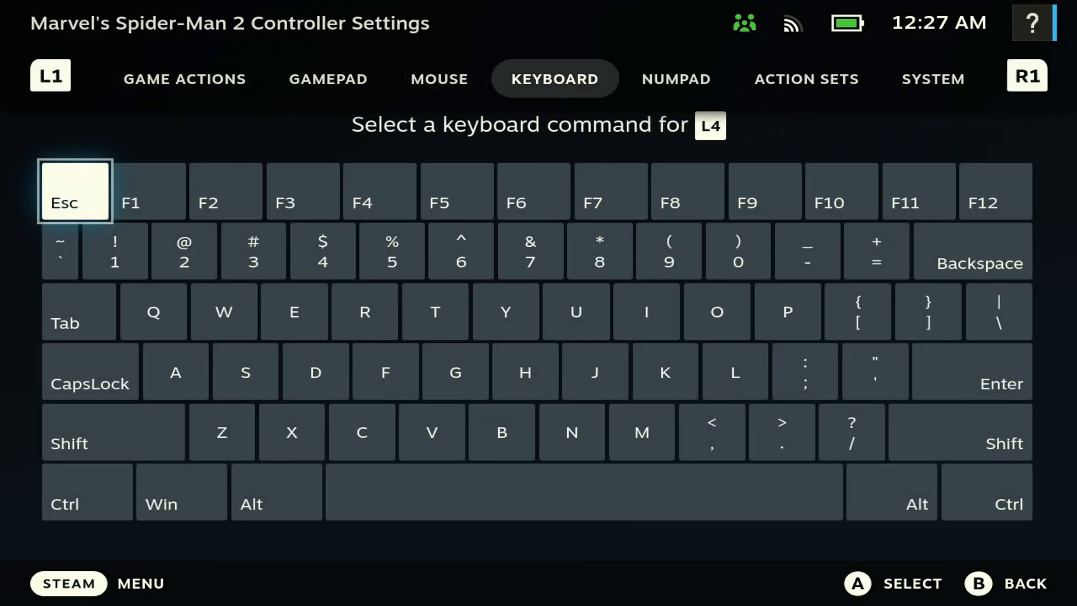
click(676, 79)
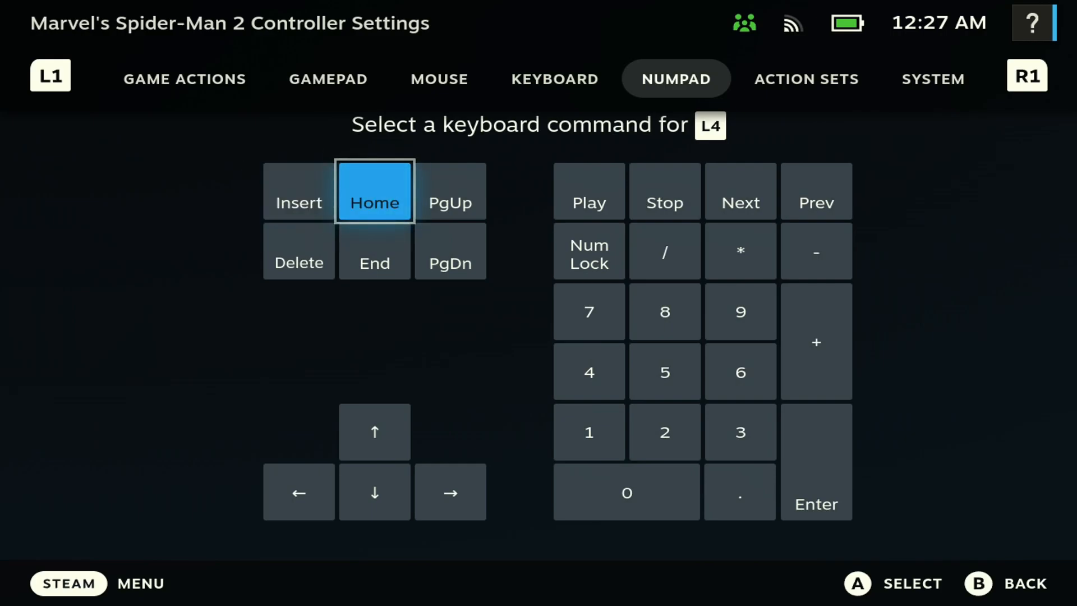
click(375, 190)
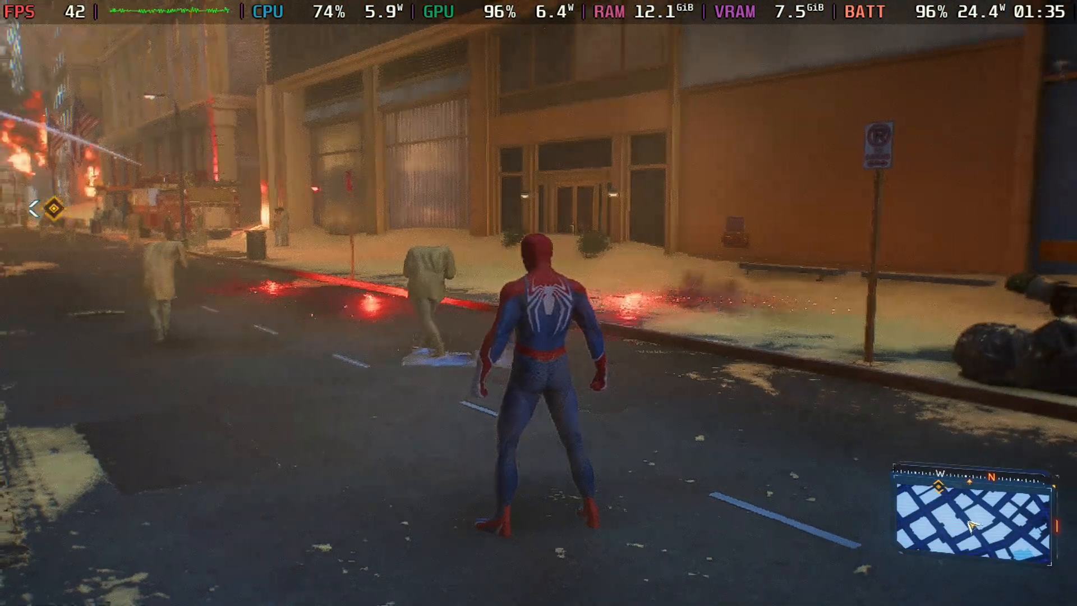
Bring up the ReShade overlay with Home and scroll through the installed shaders.
key(Home)
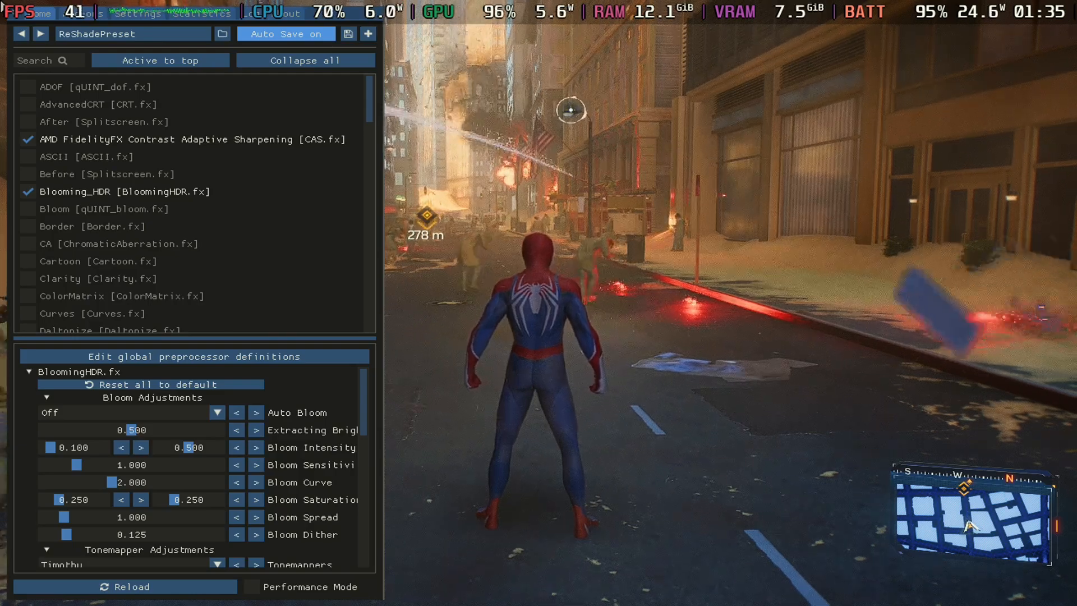
mouse_move(28, 139)
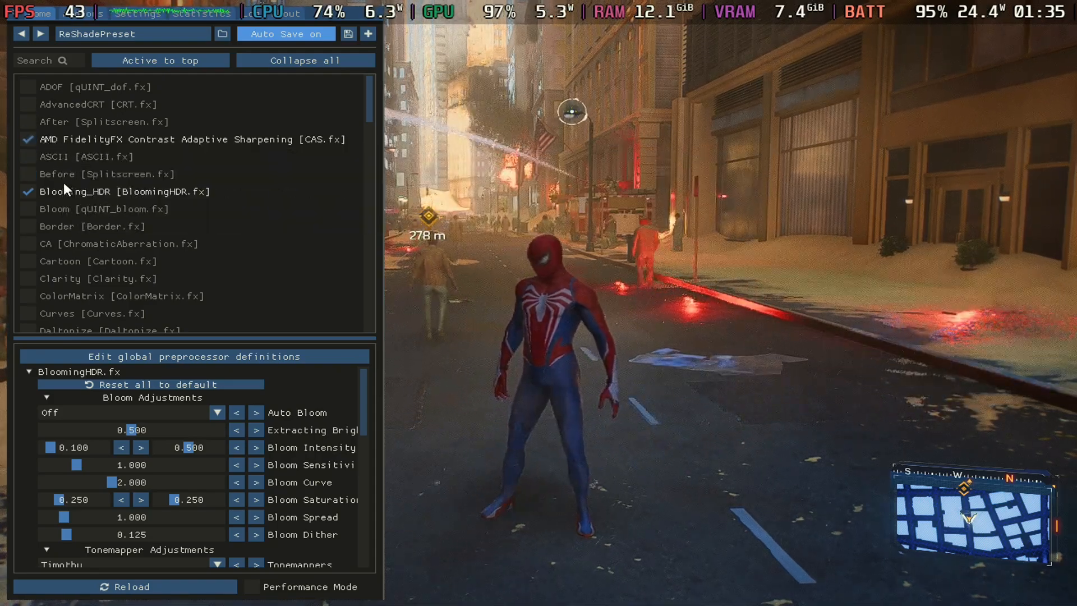
mouse_move(29, 139)
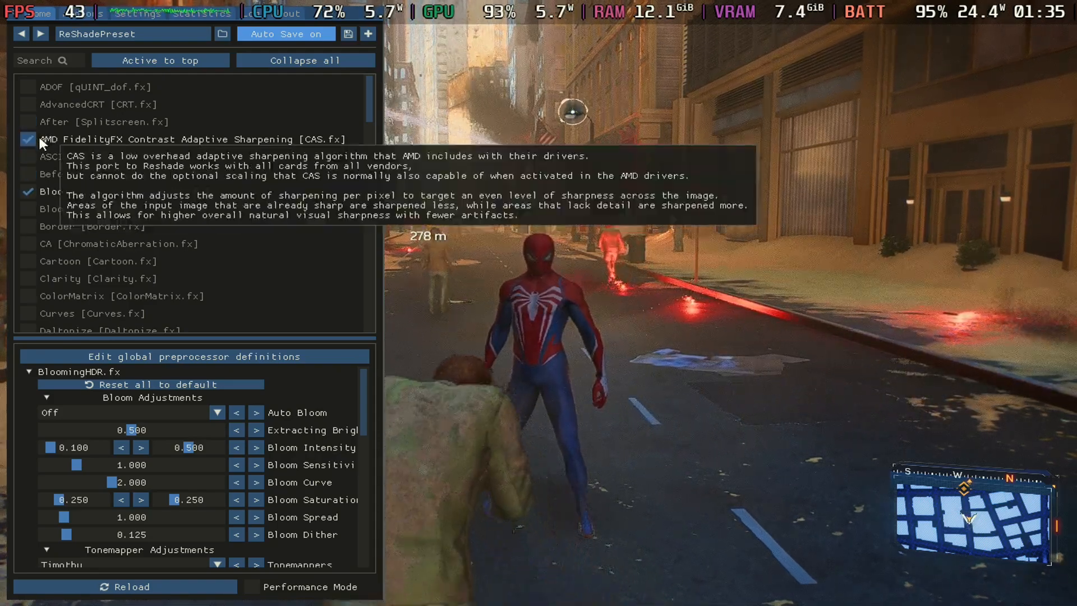
mouse_move(253, 183)
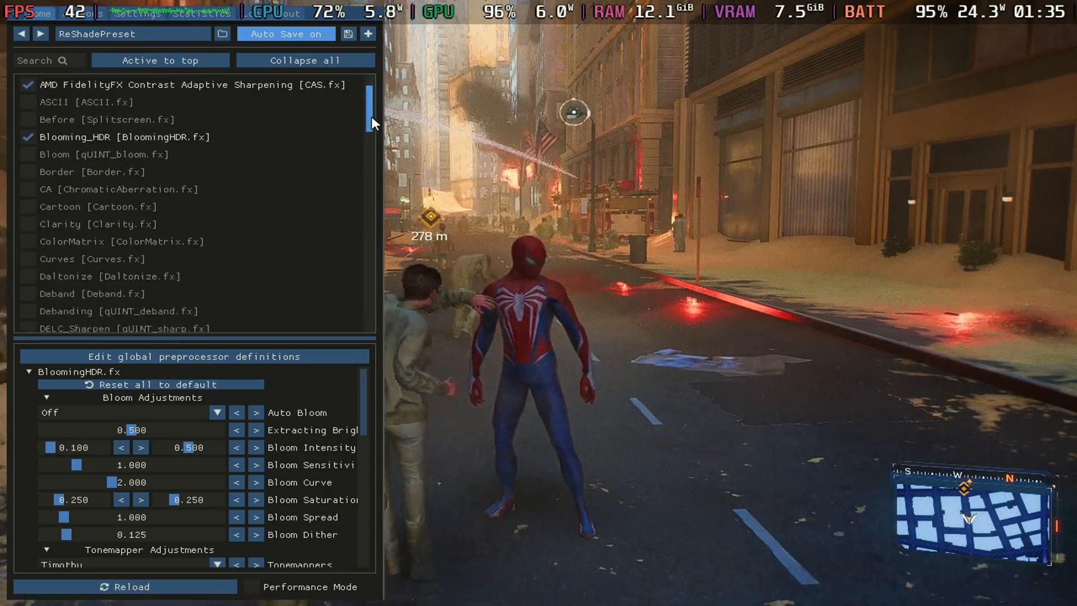
scroll(down, 3)
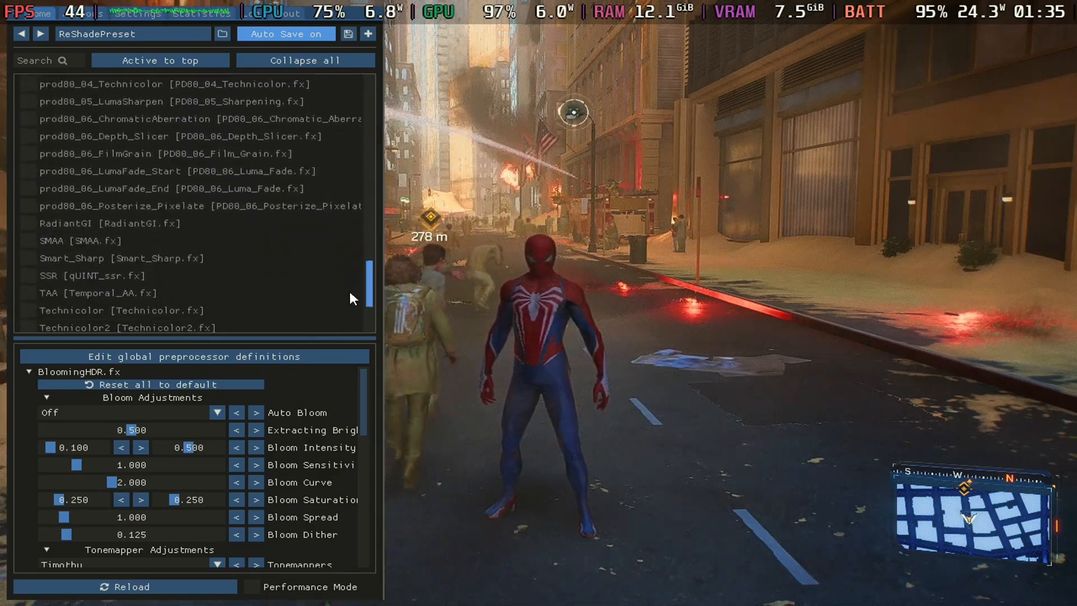
scroll(up, 3)
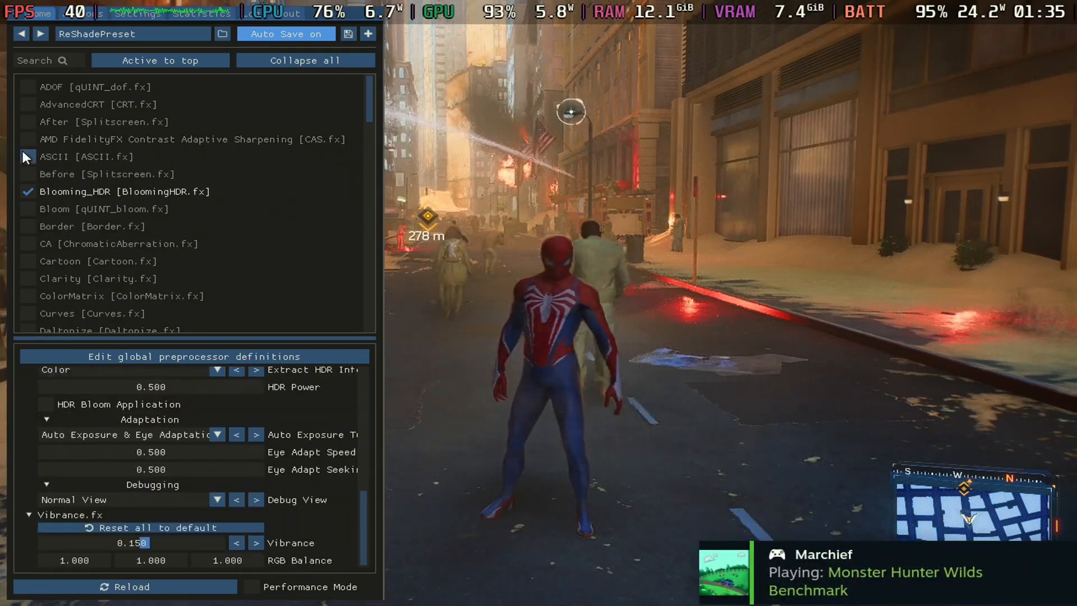
Toggle Blooming HDR and CAS sharpening on and off to compare, leaving both on.
click(27, 190)
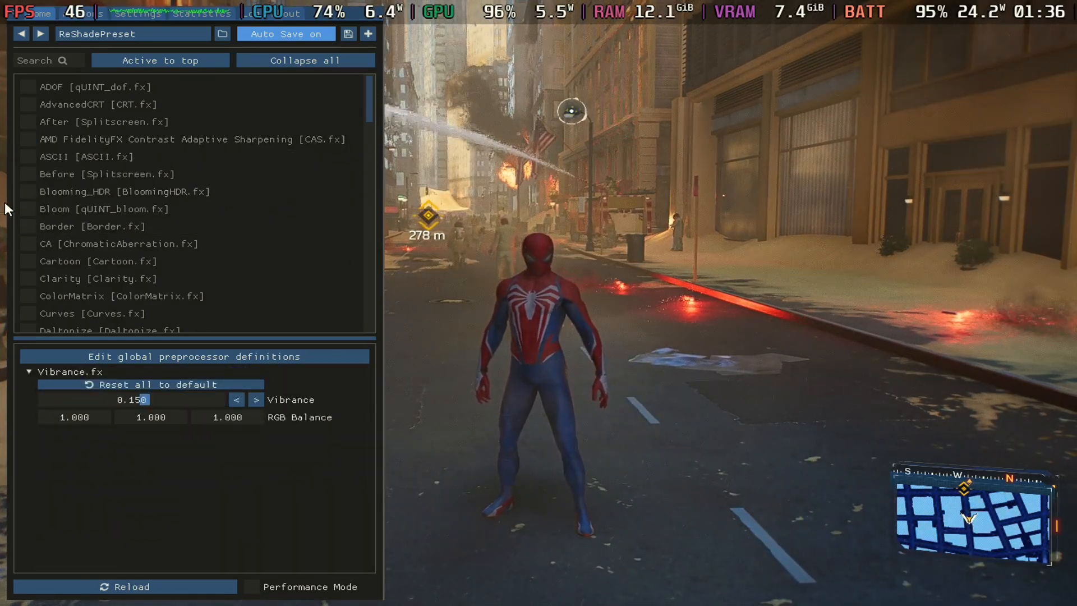
click(27, 174)
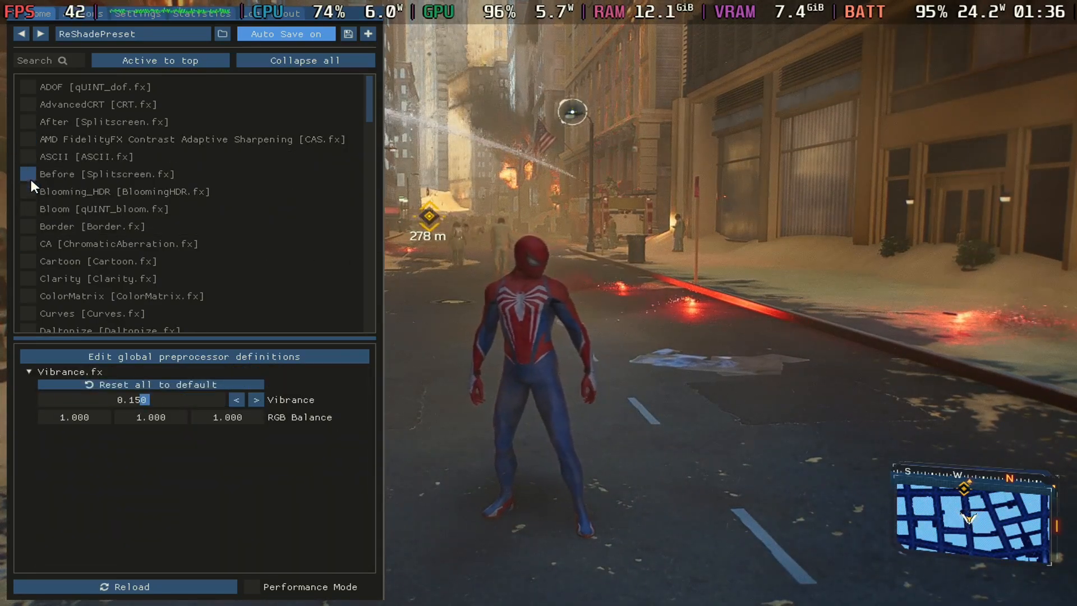
click(28, 139)
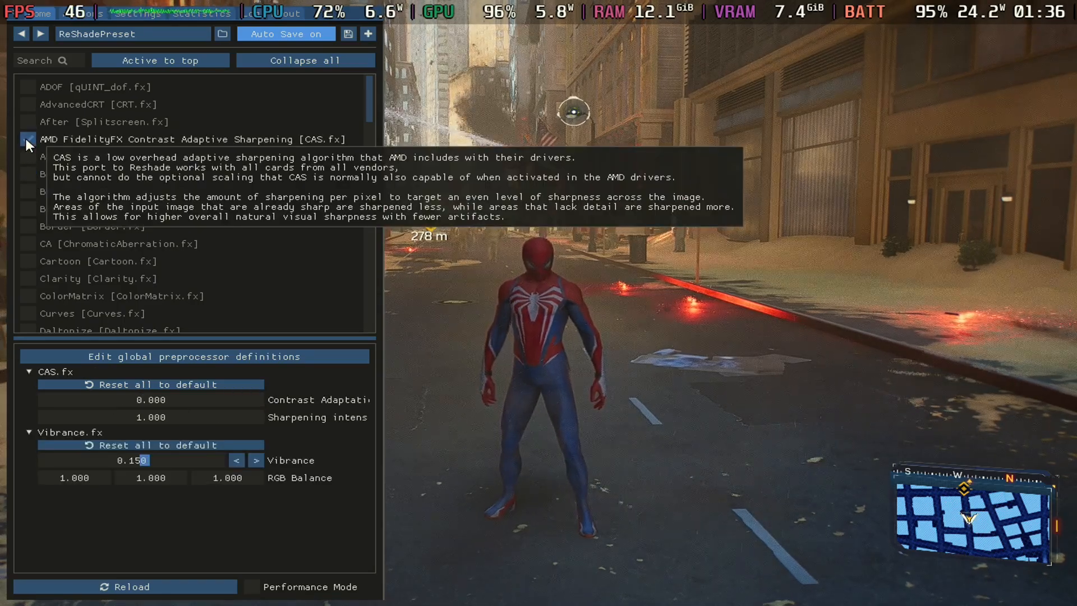
click(27, 139)
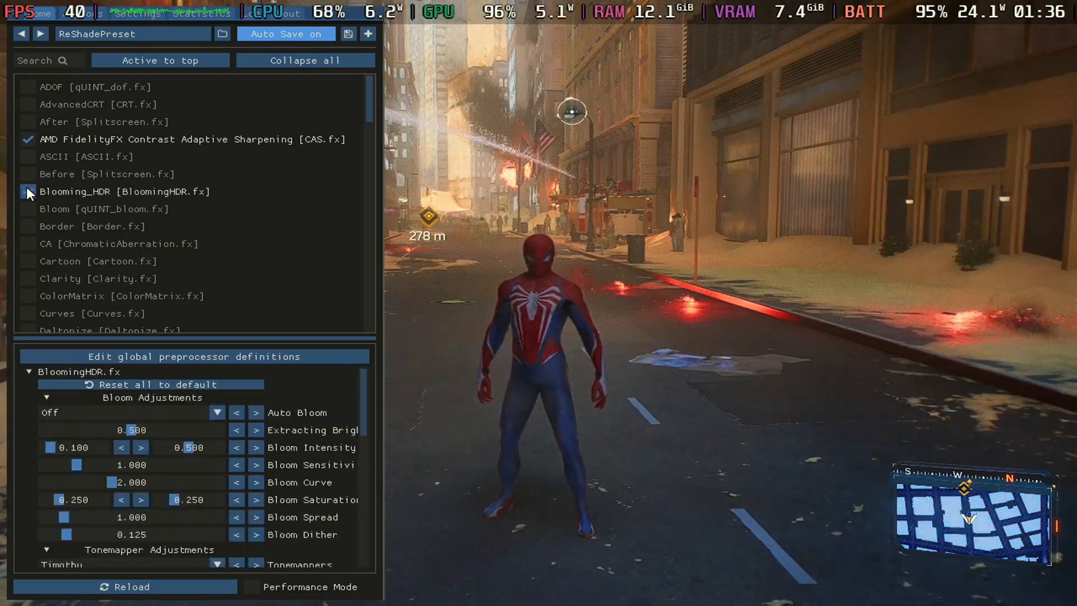
click(192, 139)
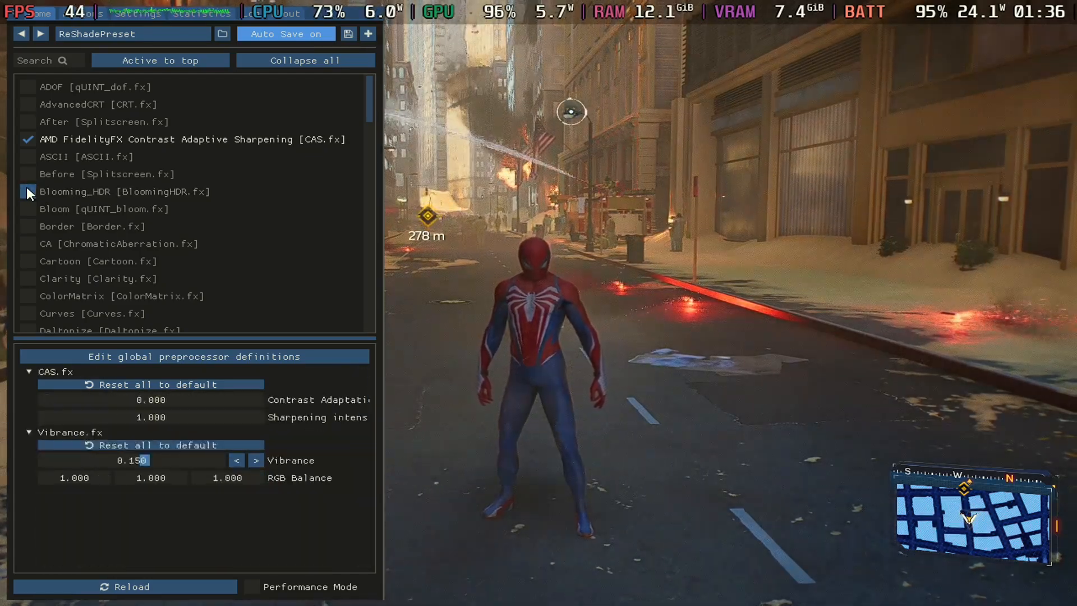
click(27, 191)
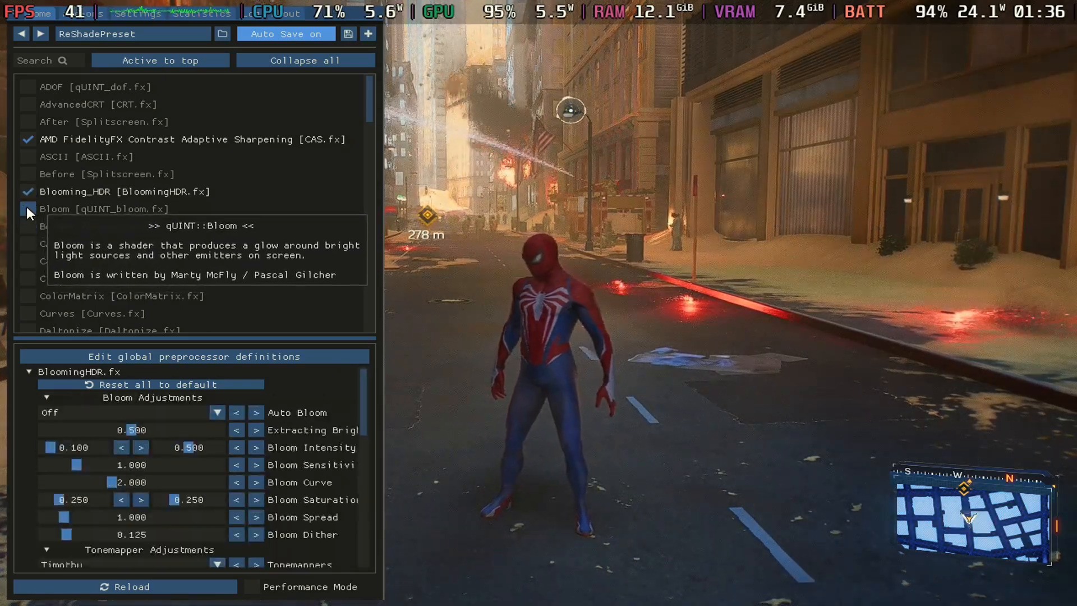
Try qUINT Bloom, switch it back off, and close the overlay.
click(27, 210)
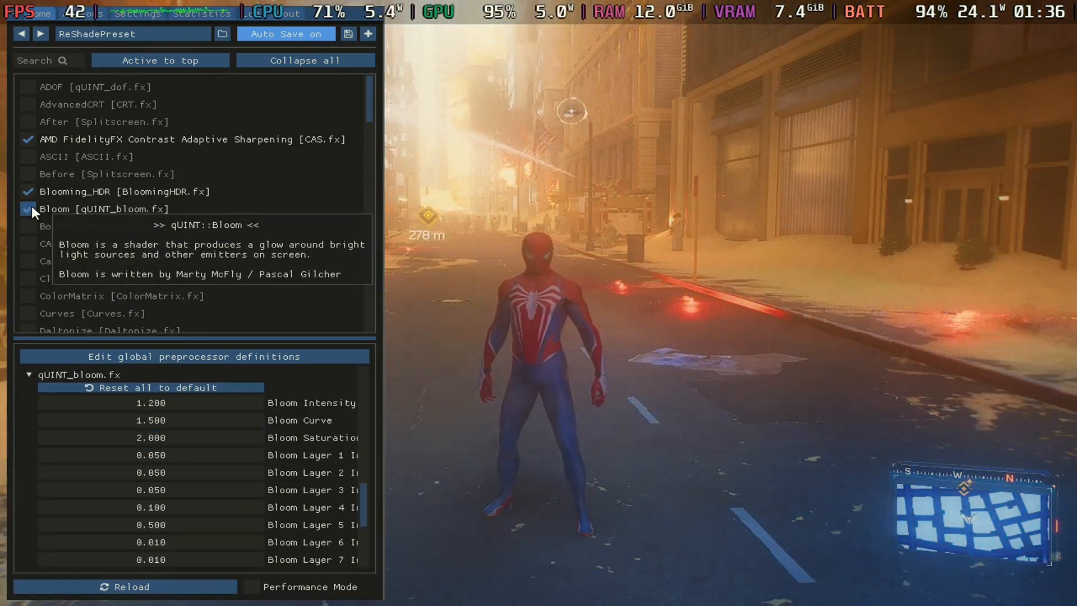
click(27, 209)
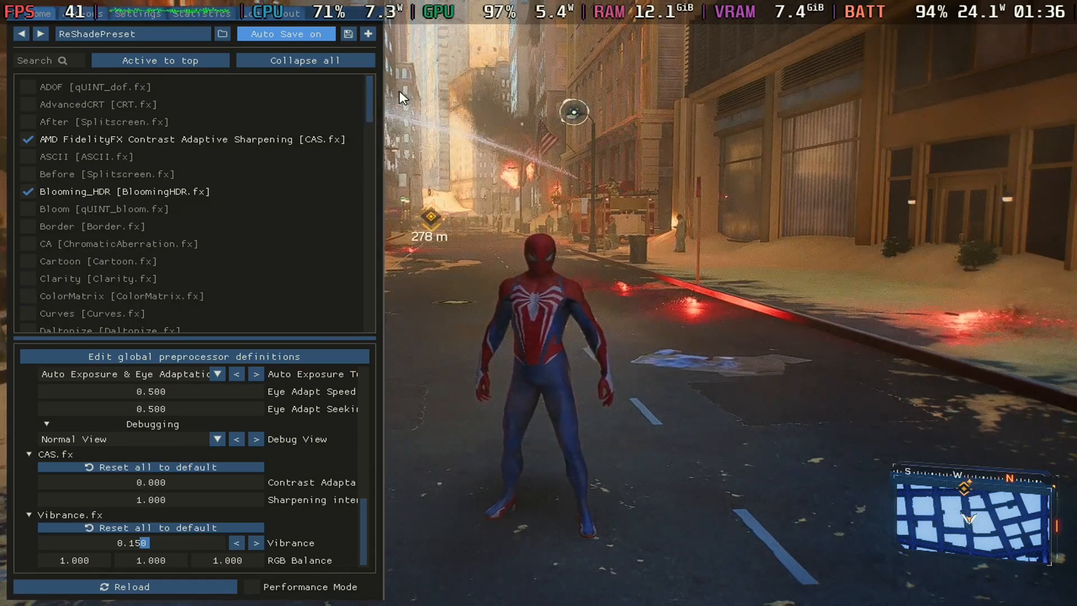
click(28, 139)
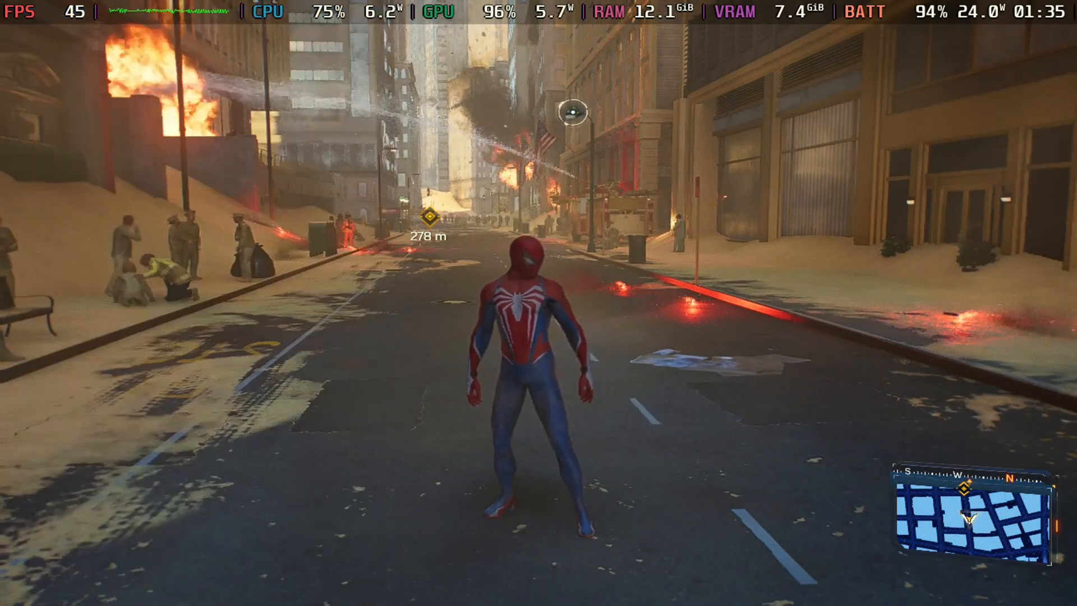
Web-swing down the burning street, dive between buildings, then bring the ReShade overlay back with Home.
key(w)
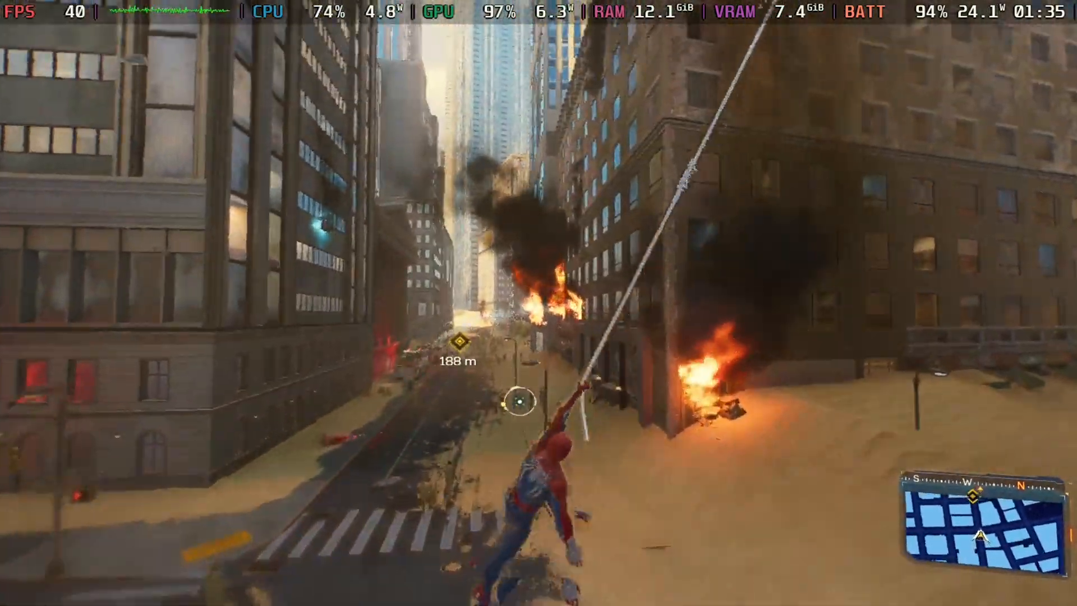
key(space)
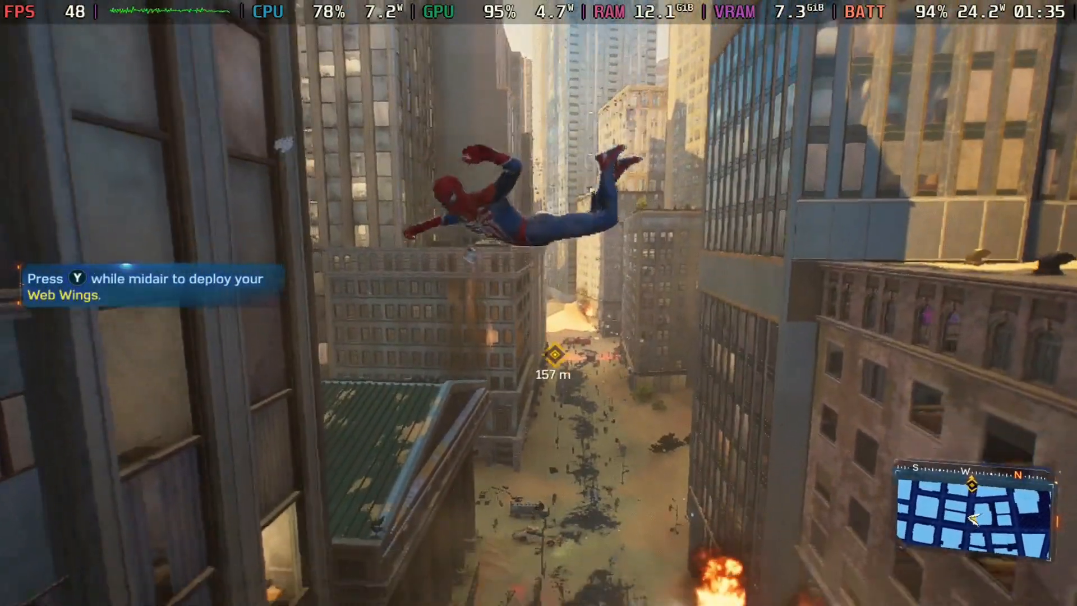
key(Home)
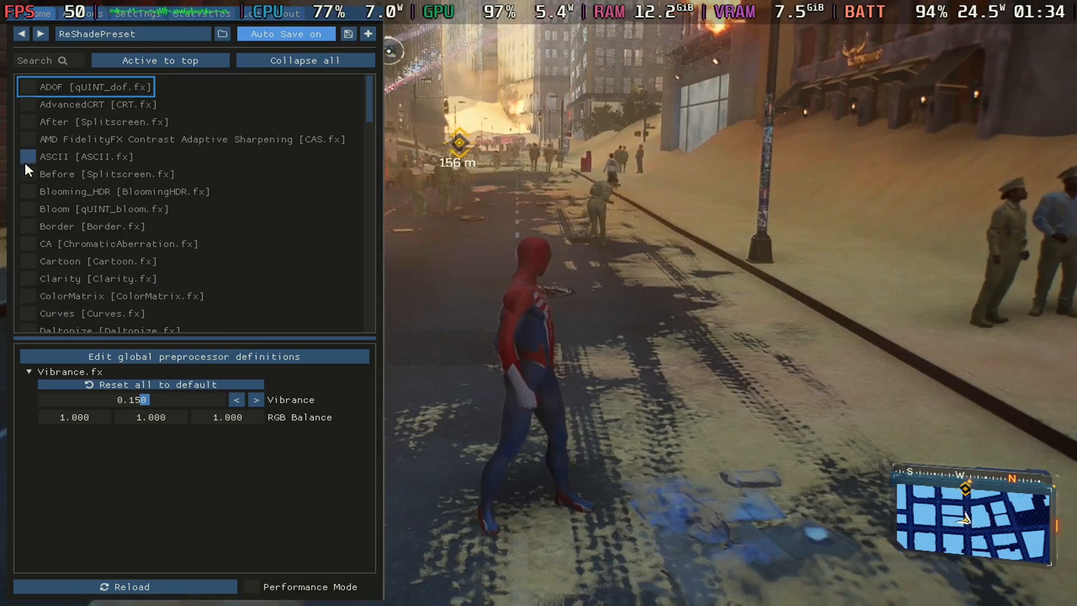
Tick AMD FidelityFX CAS sharpening back on in the ReShade effects list.
click(28, 139)
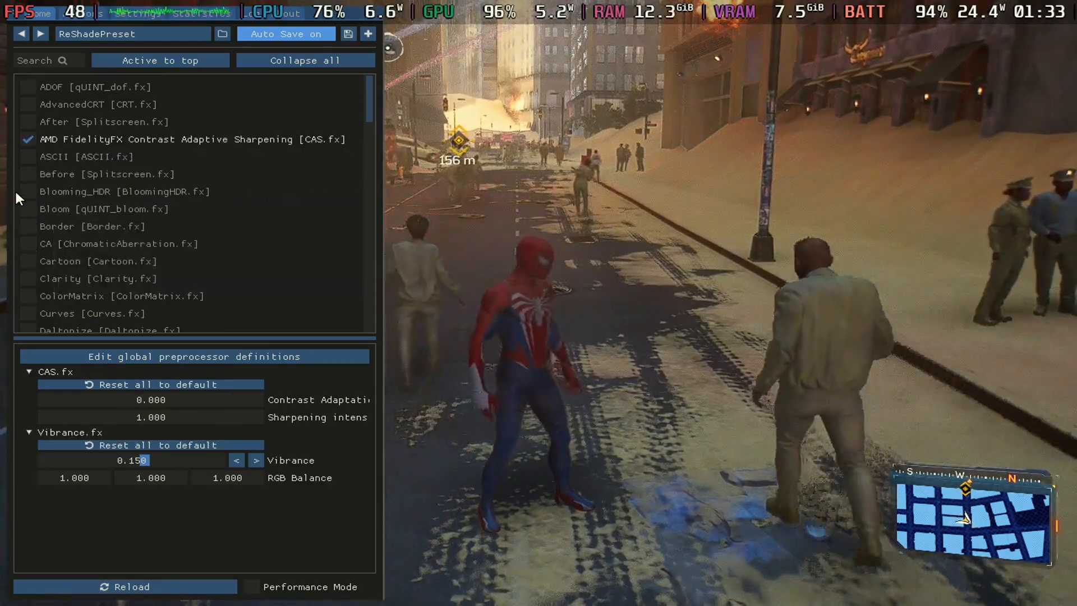
click(28, 190)
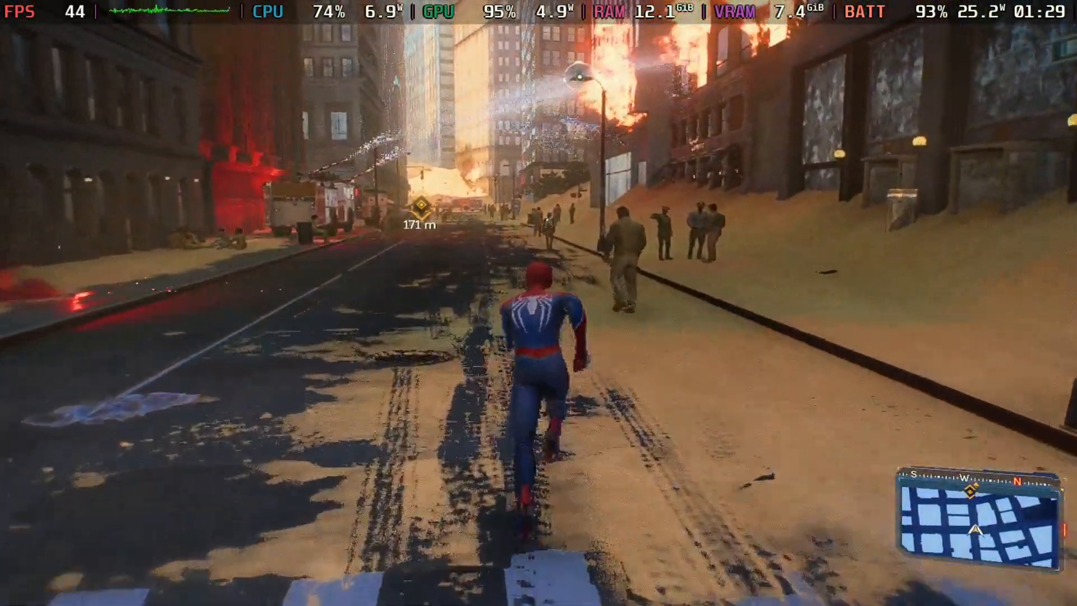
Run Spider-Man down the burning street toward the waypoint with sharpening active.
key(w)
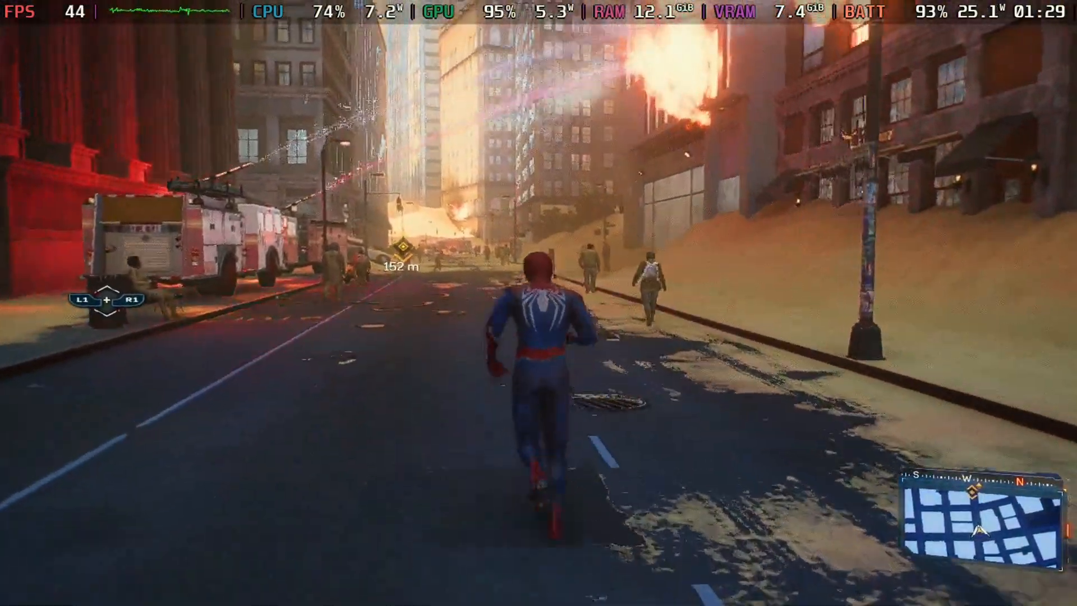